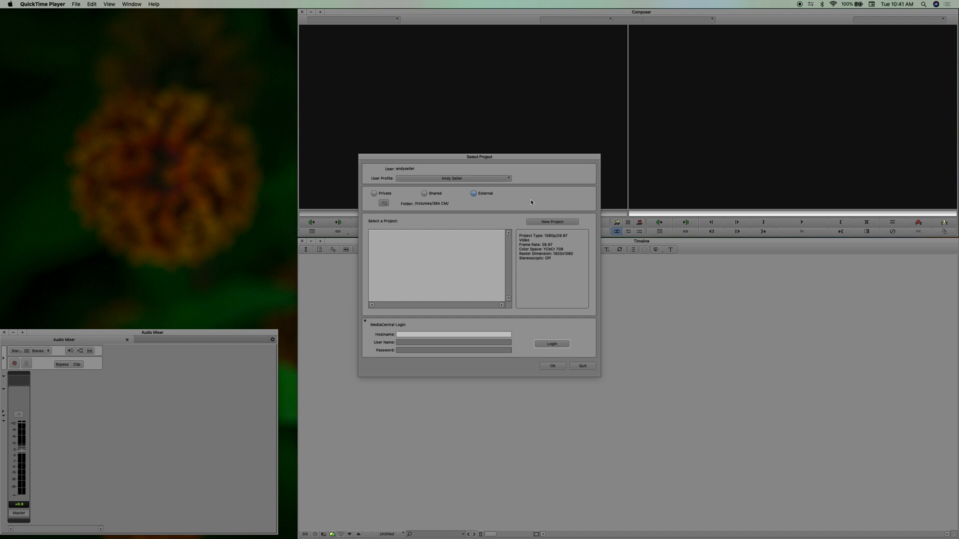
mouse_move(479, 242)
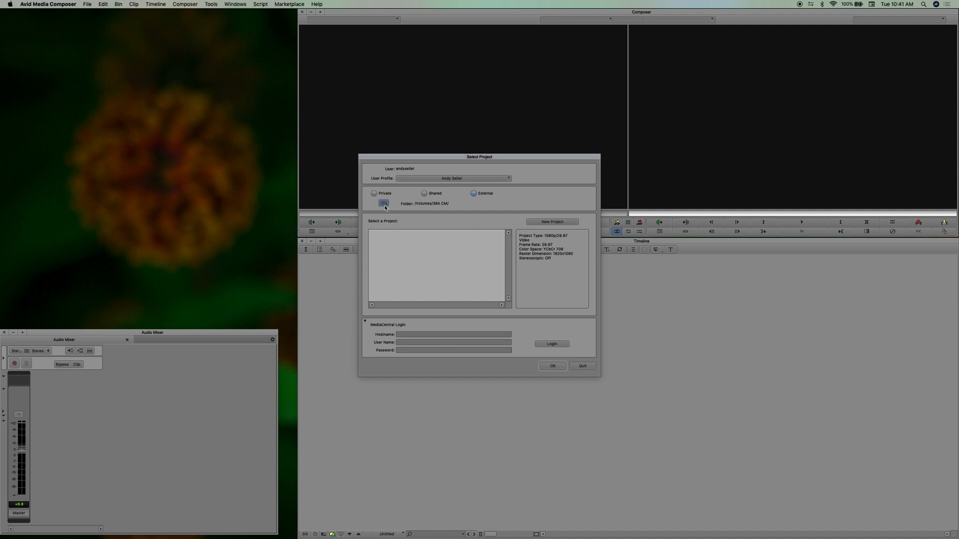
Browse to the Union College Avid folder and check the Union College project's format.
left_click(384, 204)
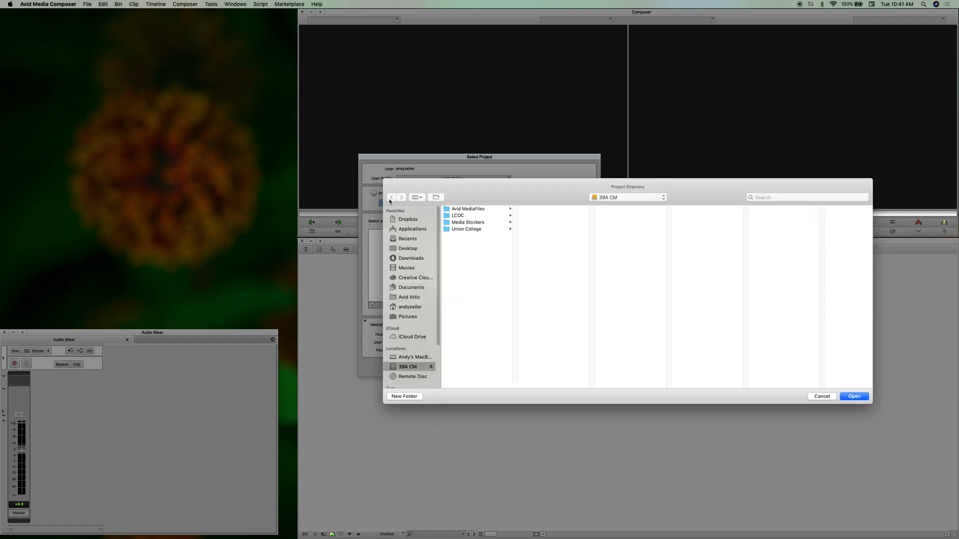
mouse_move(410, 373)
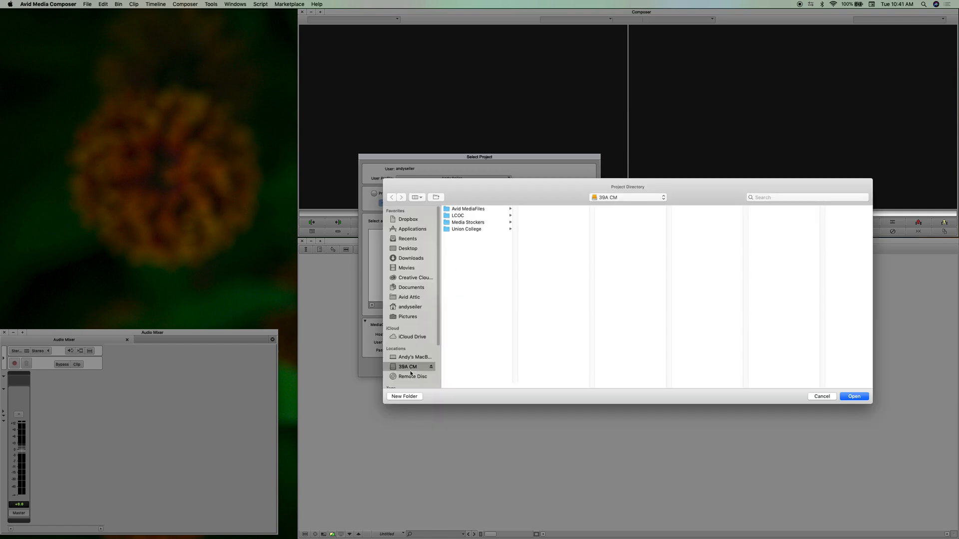
mouse_move(471, 229)
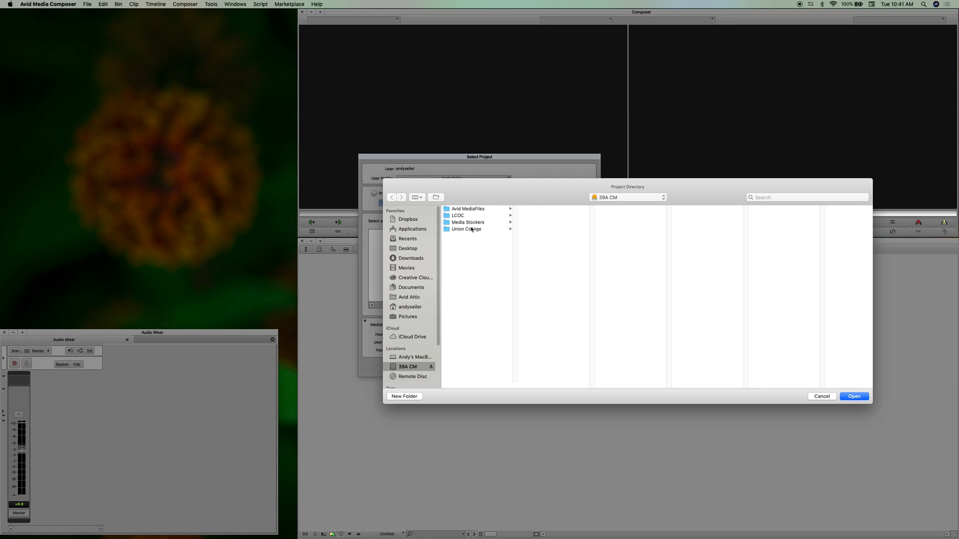
left_click(468, 221)
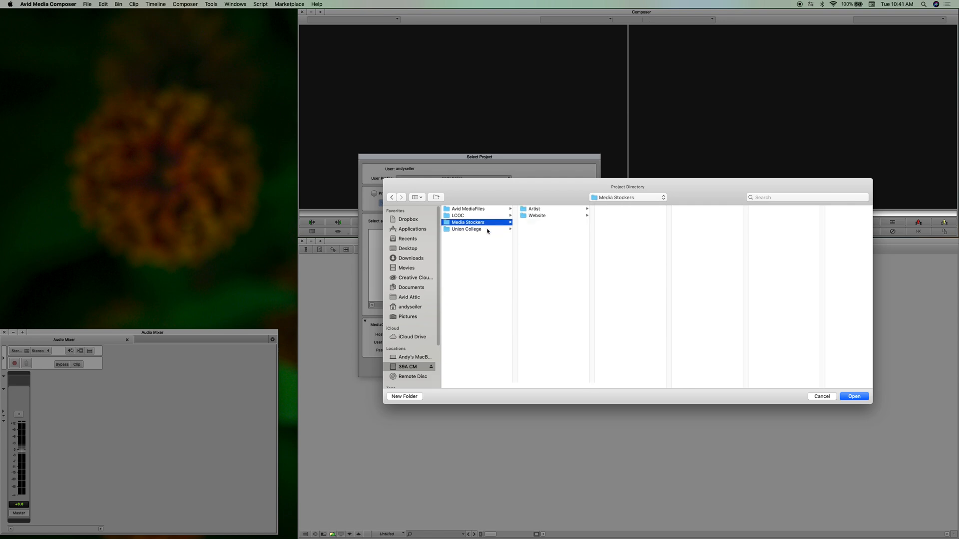
left_click(466, 229)
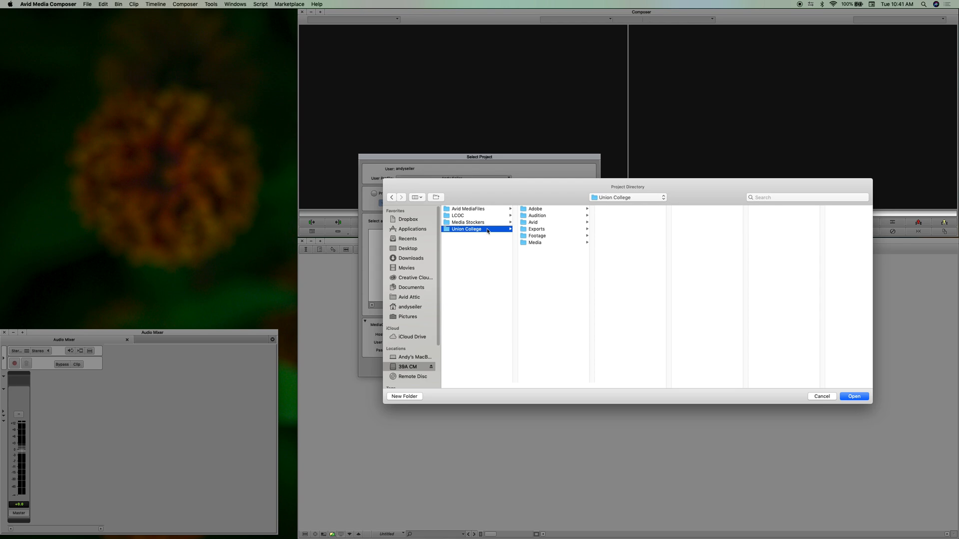
left_click(533, 222)
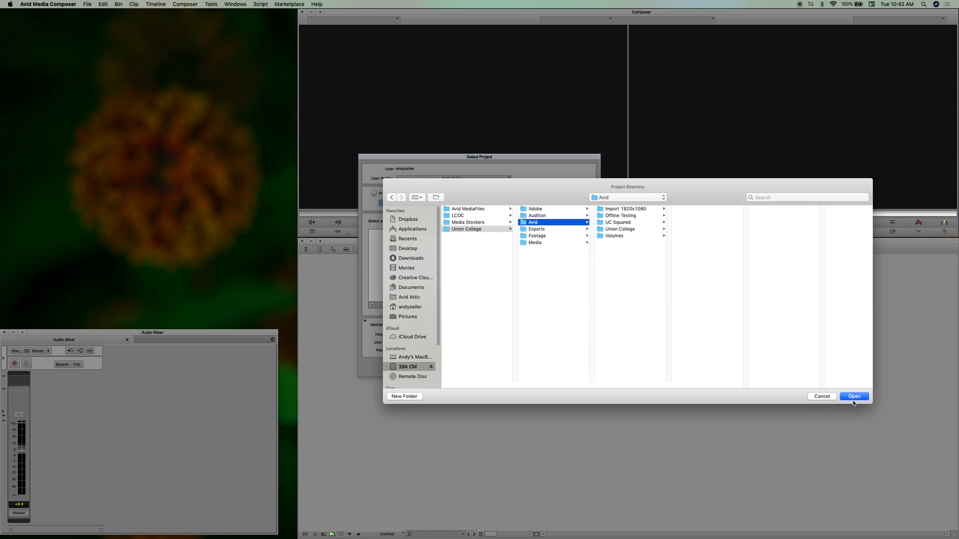
left_click(853, 396)
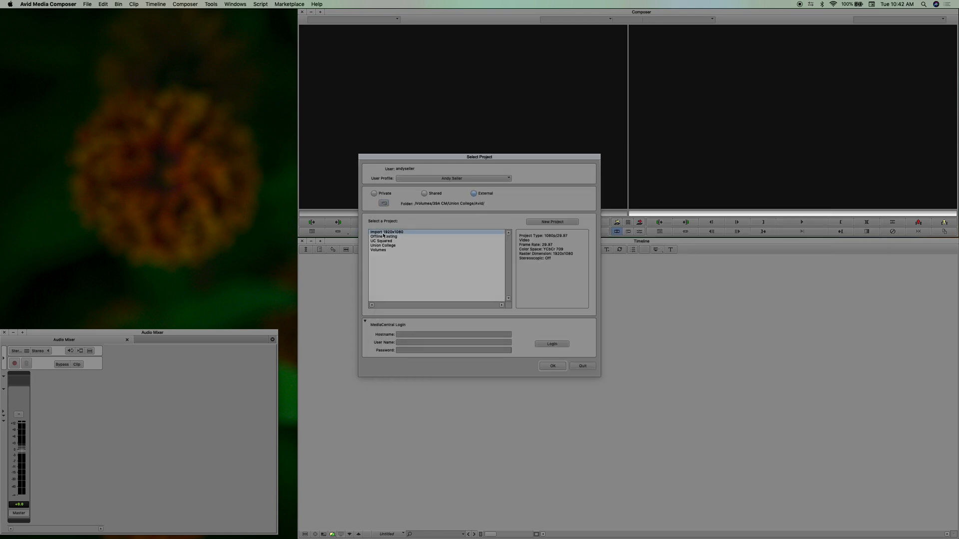
left_click(383, 246)
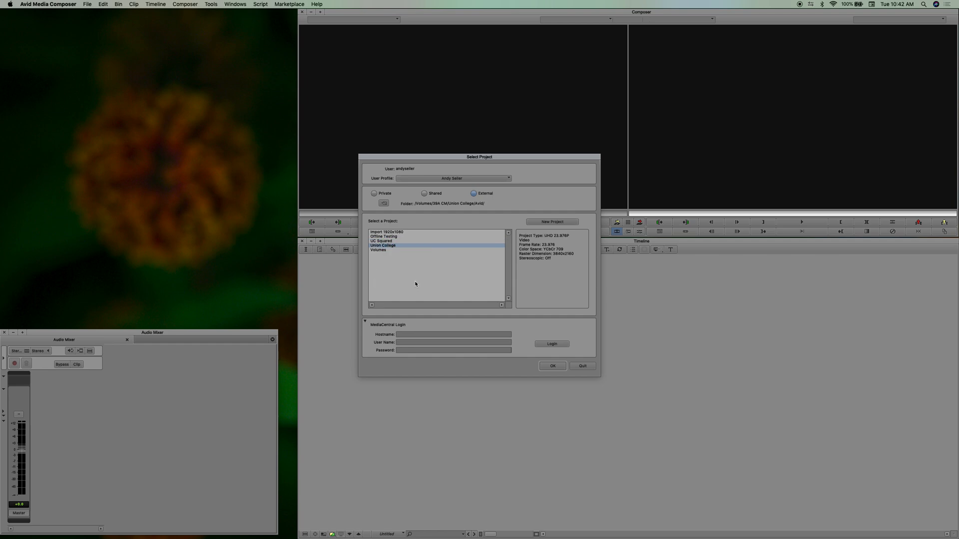
Reset the location to 39A CM and create the 1080p/29.97 'I suck at tutorials' project.
left_click(384, 204)
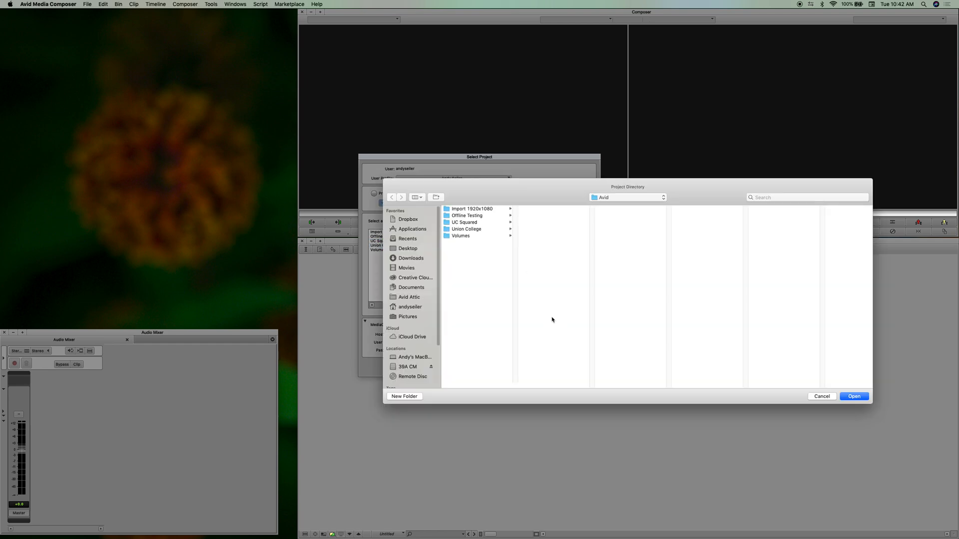
left_click(408, 367)
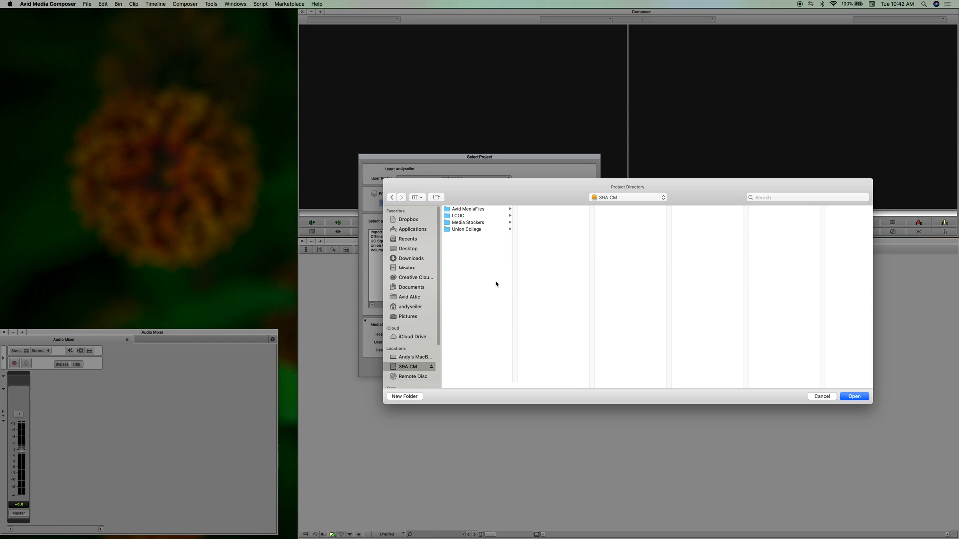
left_click(853, 397)
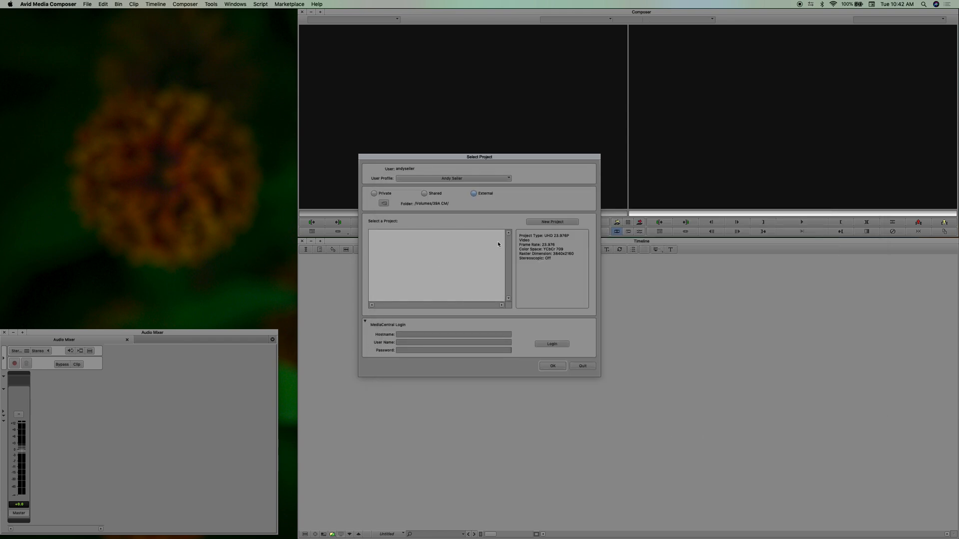
left_click(551, 221)
type("I suck at tutorials")
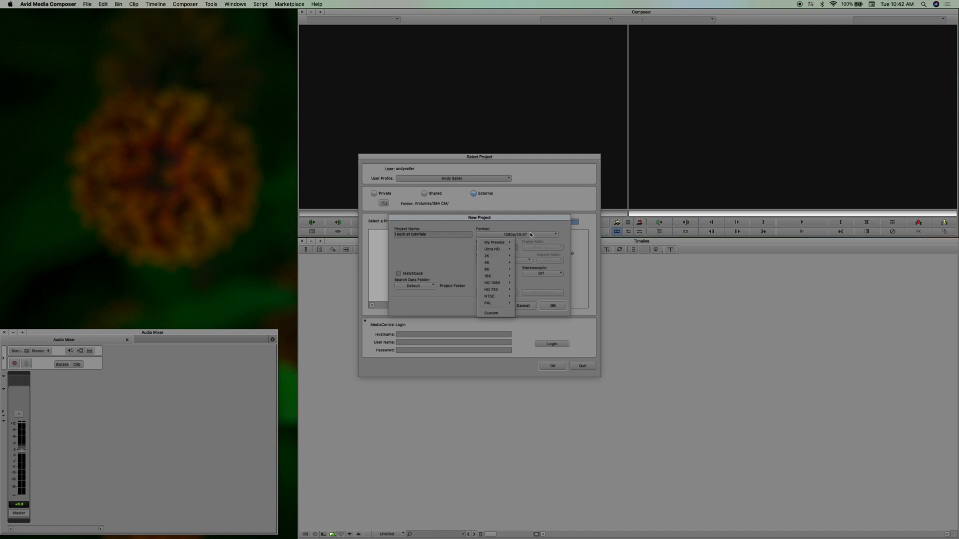
mouse_move(548, 226)
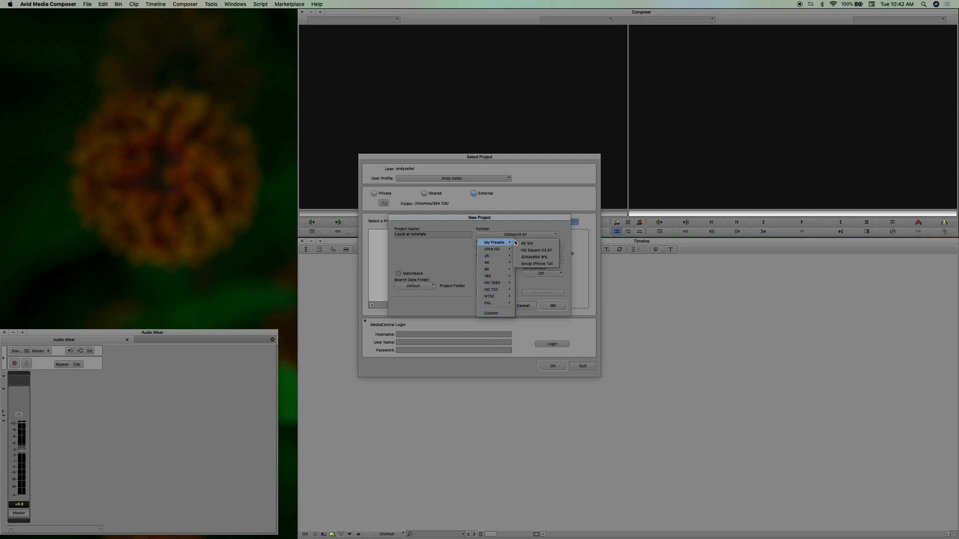
mouse_move(536, 251)
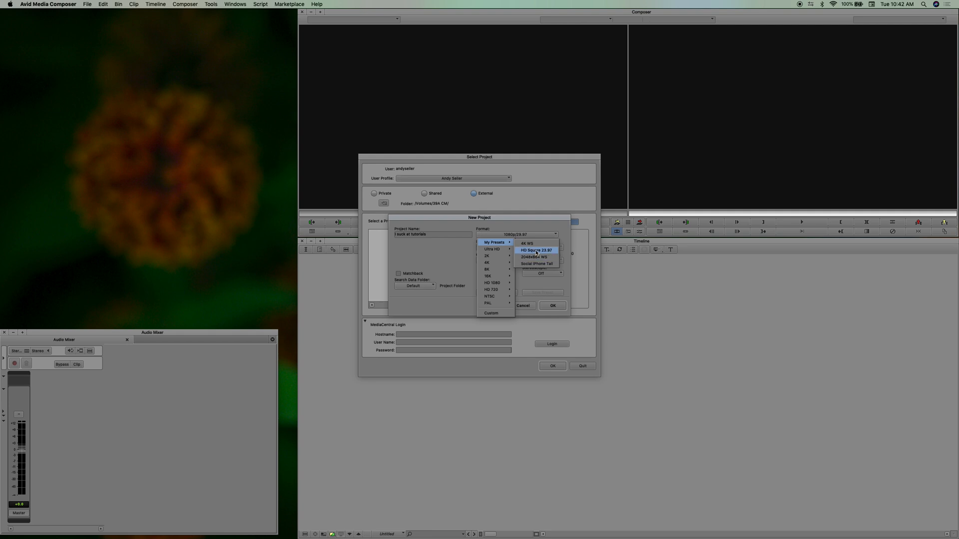
mouse_move(487, 262)
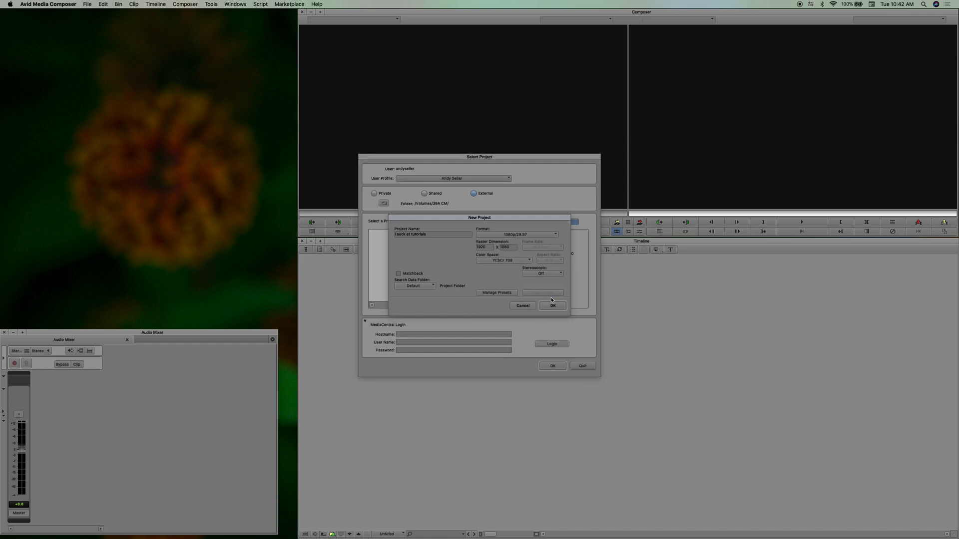
left_click(551, 305)
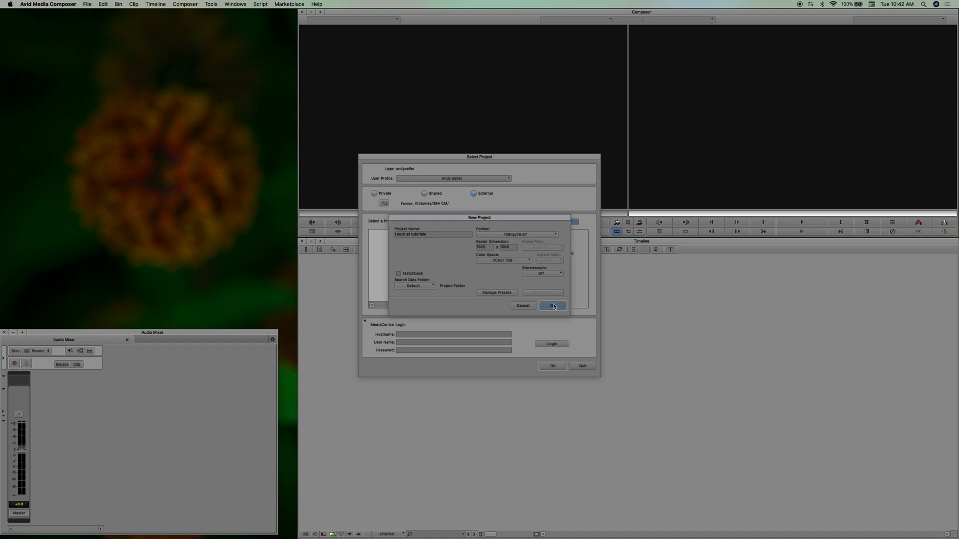
Confirm the new project and bring up a Finder window on the 39A CM drive.
left_click(551, 306)
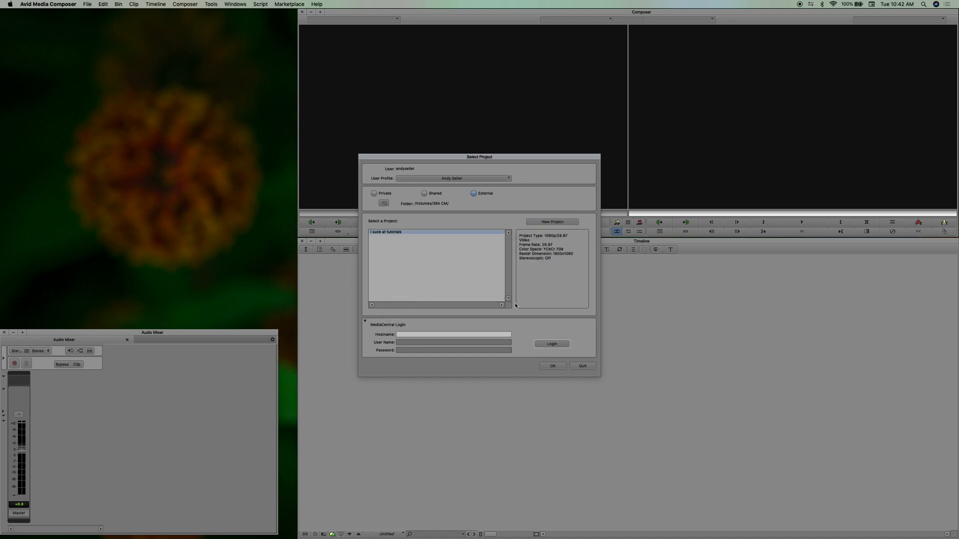
mouse_move(155, 526)
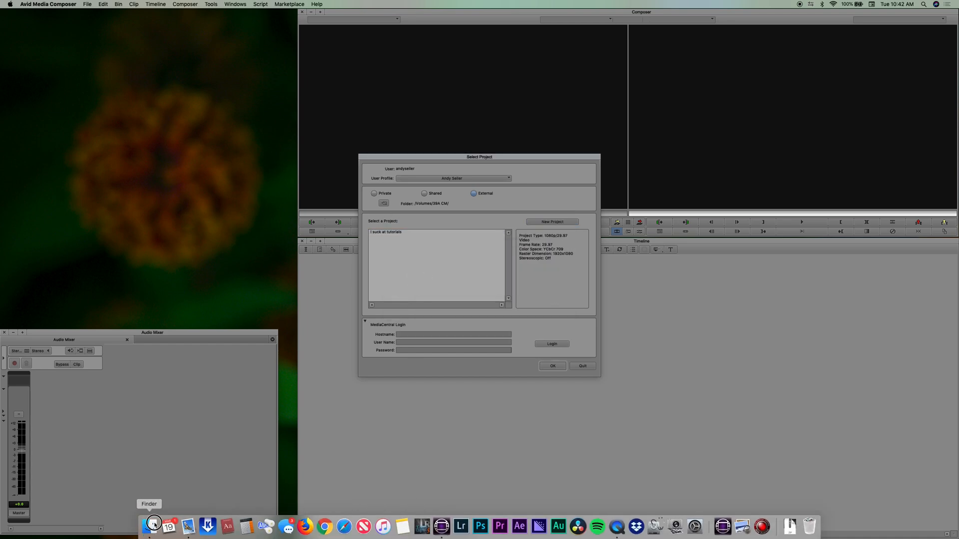
left_click(155, 526)
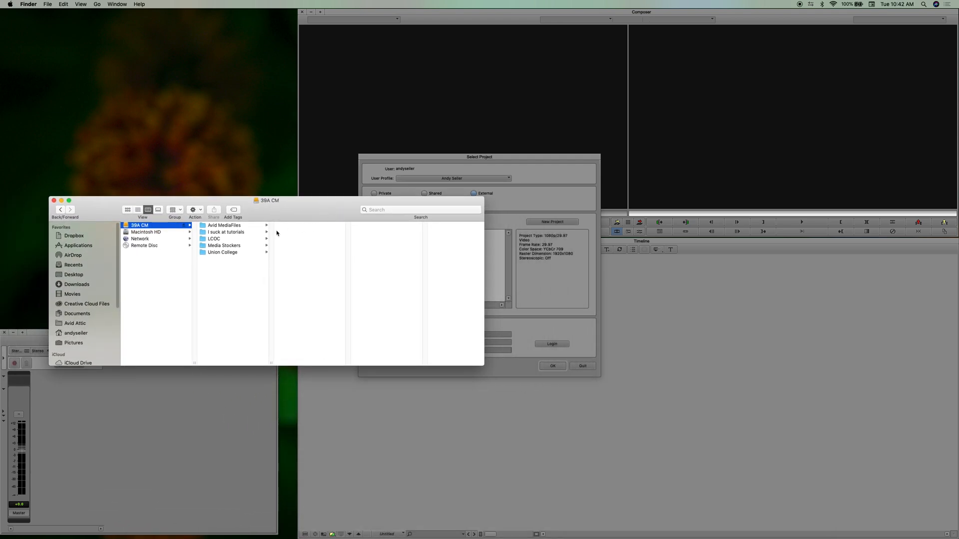
left_click(226, 232)
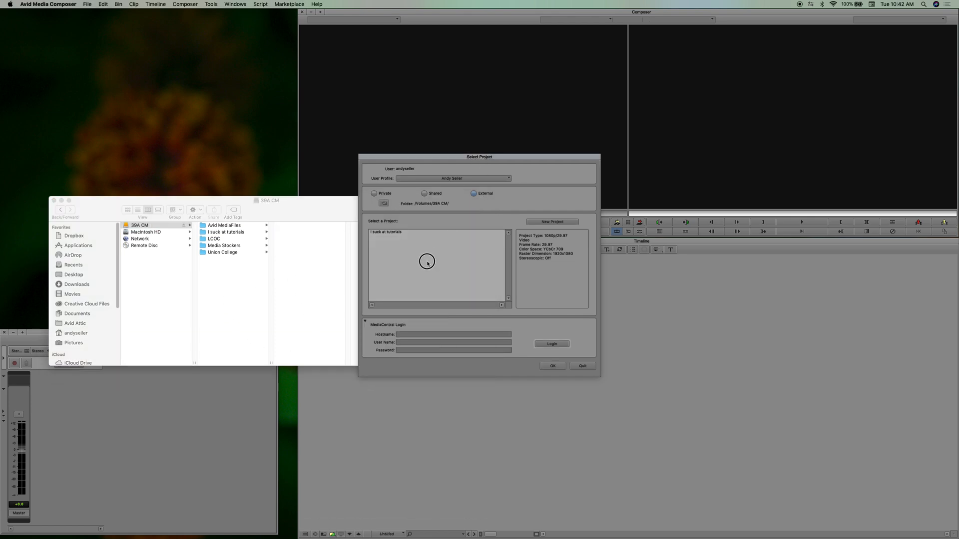
Create the 'I like myself' project and view its folder contents in Finder.
left_click(551, 222)
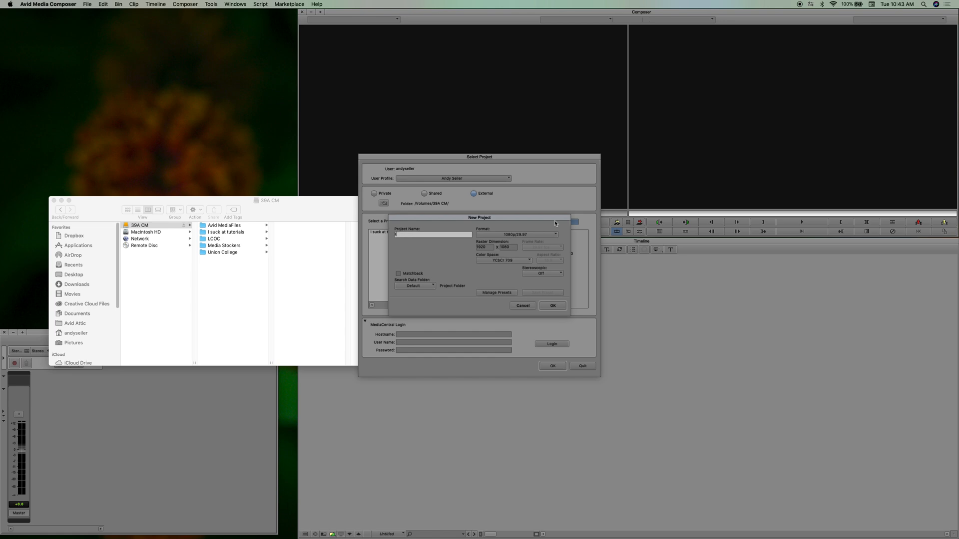
type("I like myself")
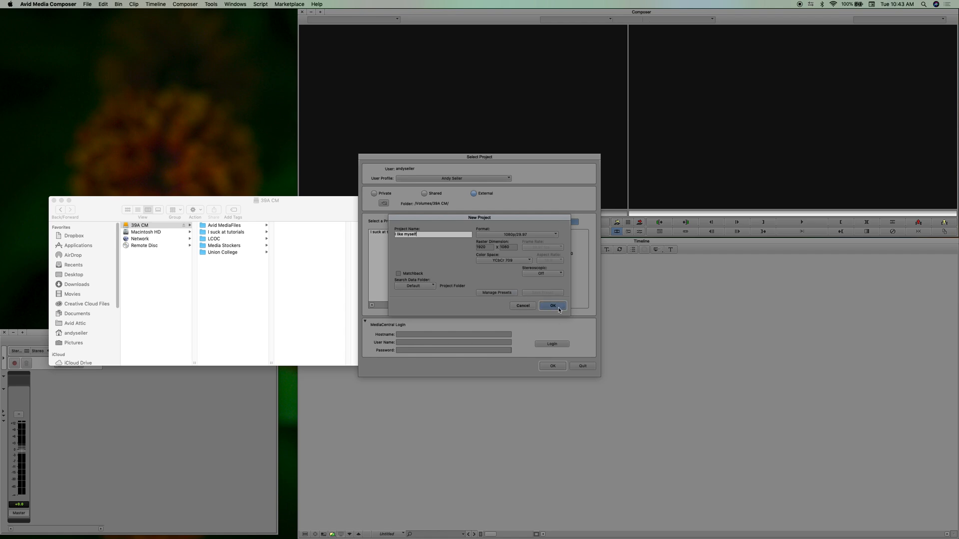
left_click(551, 306)
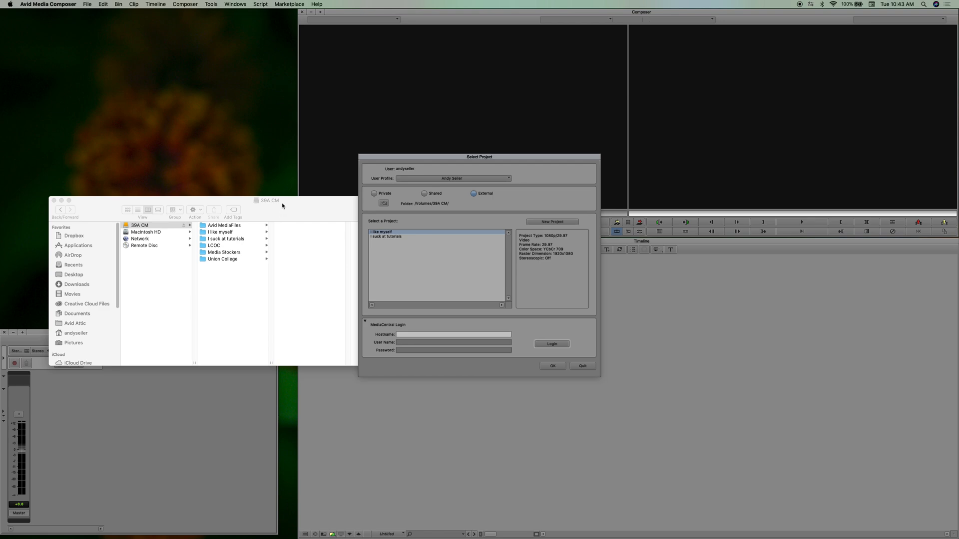
mouse_move(272, 228)
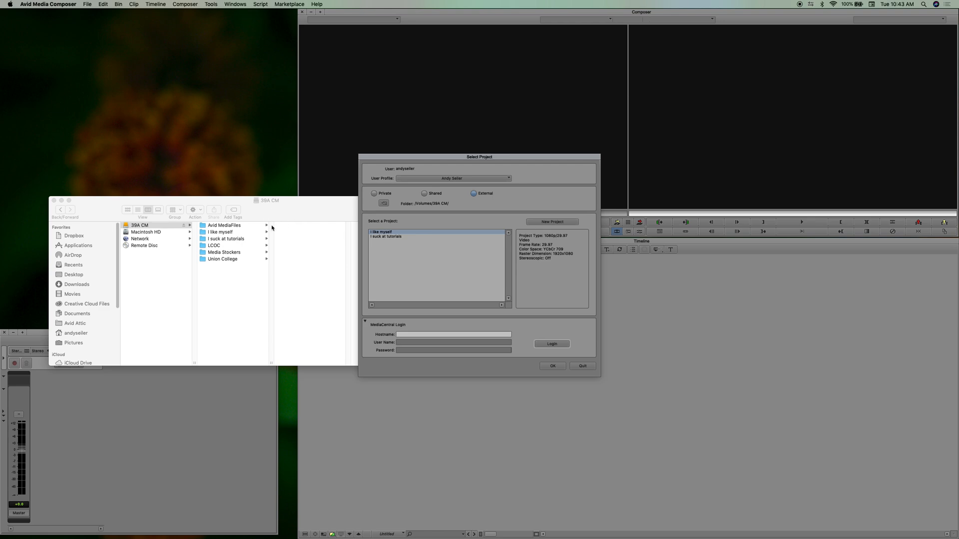
left_click(220, 232)
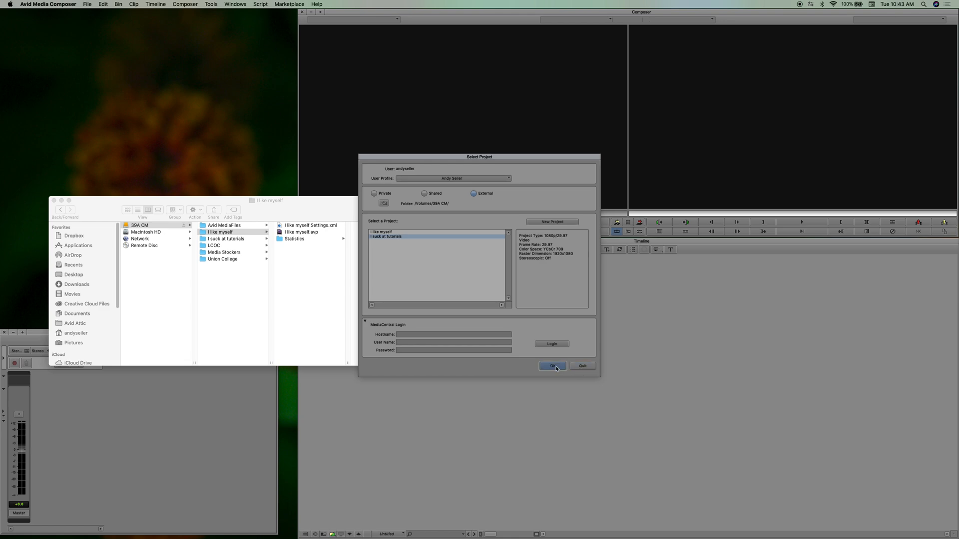
Open 'I suck at tutorials', reposition its bin window, and name a Footage folder.
left_click(550, 366)
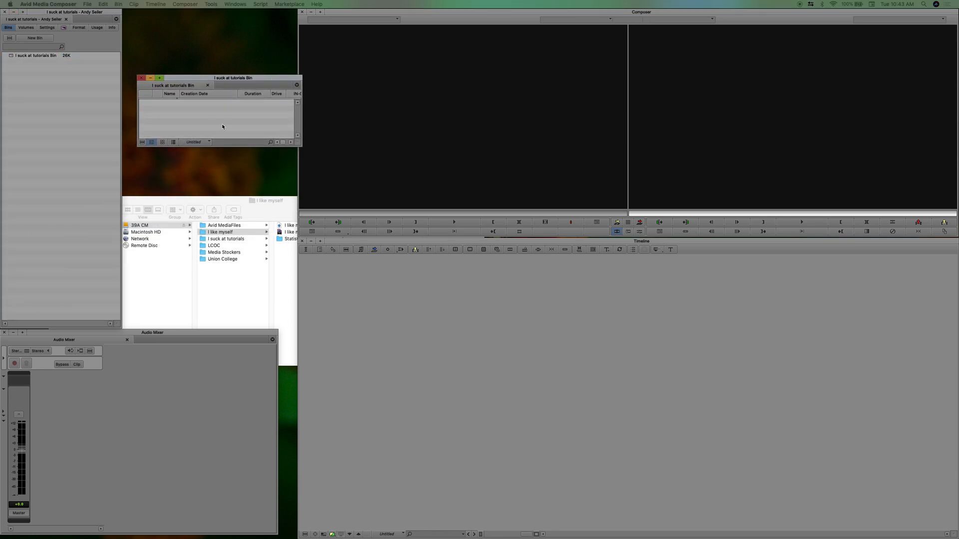
left_click_drag(177, 78, 240, 44)
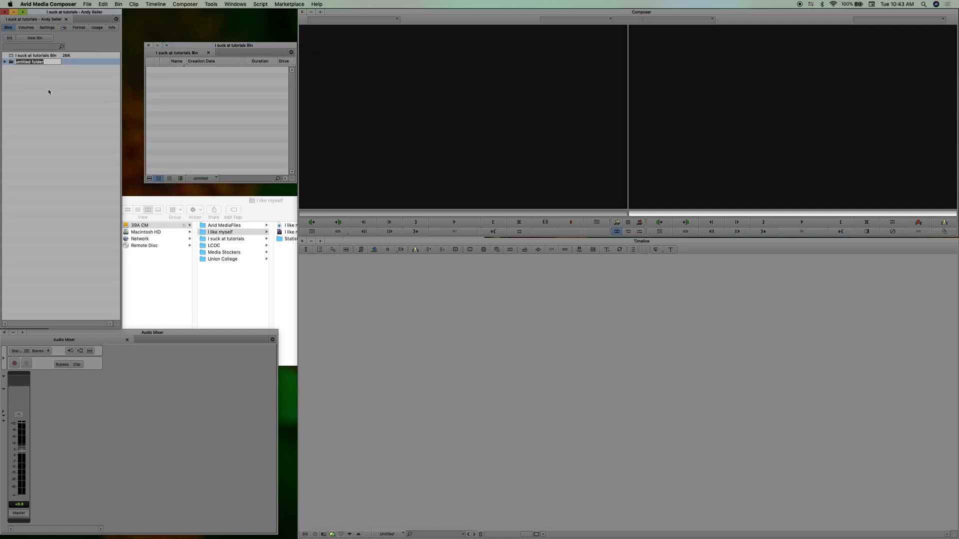
type("Footage")
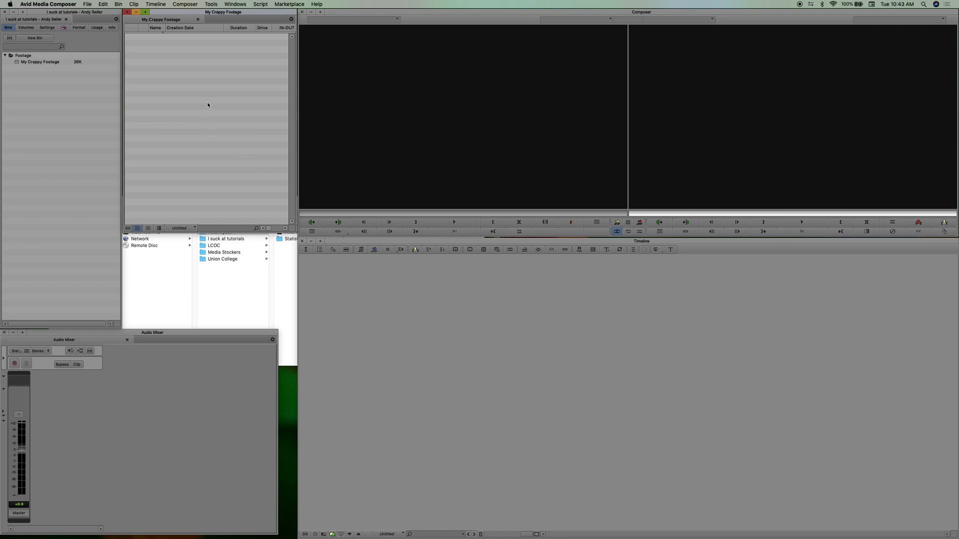
mouse_move(273, 279)
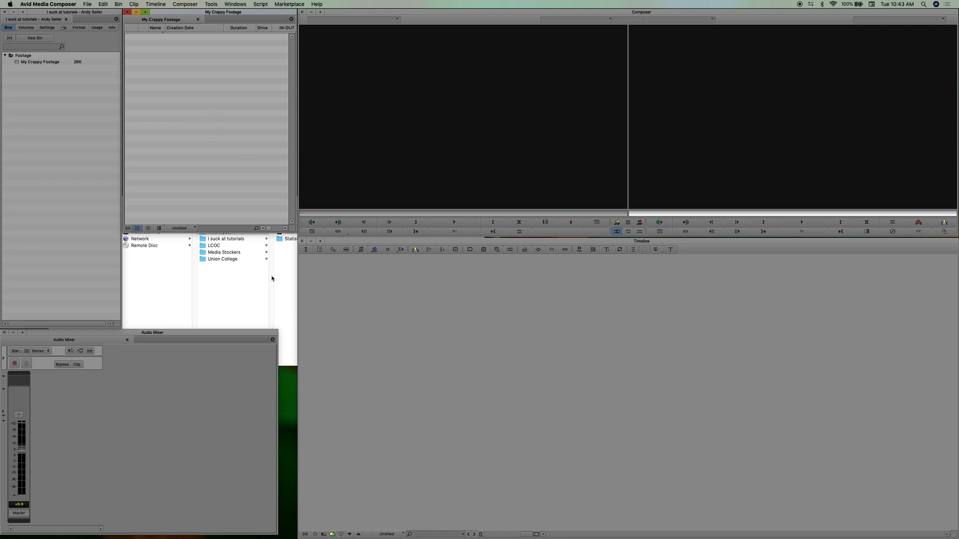
Inspect the 'I suck at tutorials' project folder and its Footage subfolder in Finder.
left_click(5, 55)
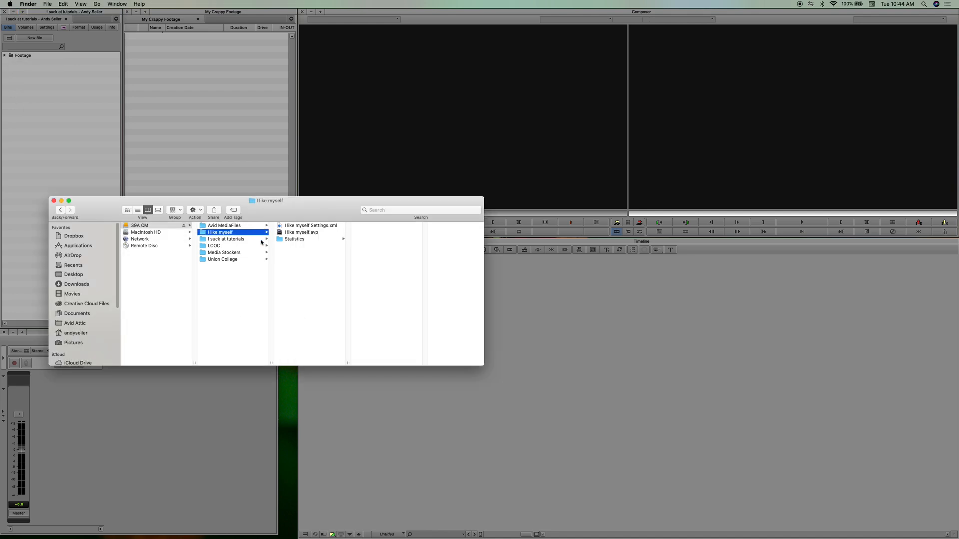
left_click(225, 239)
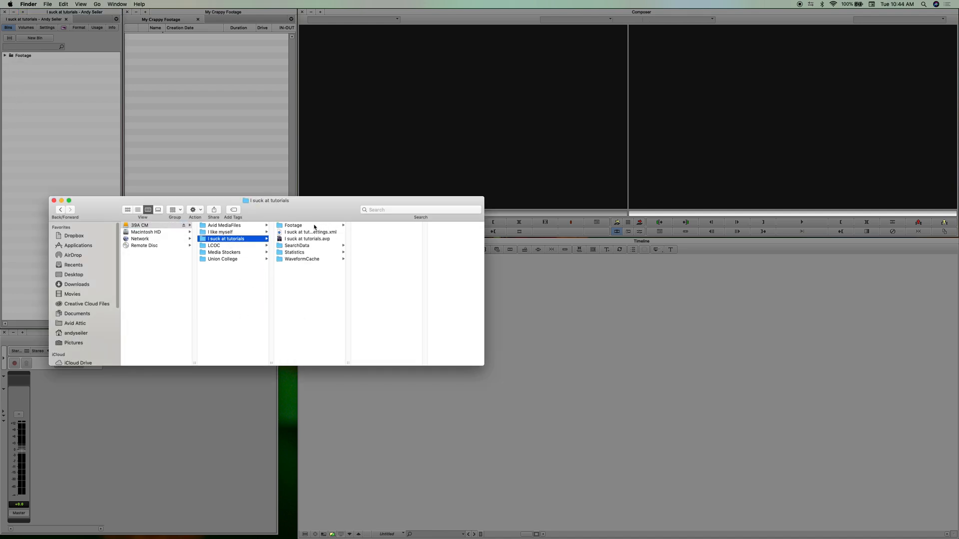
left_click(294, 225)
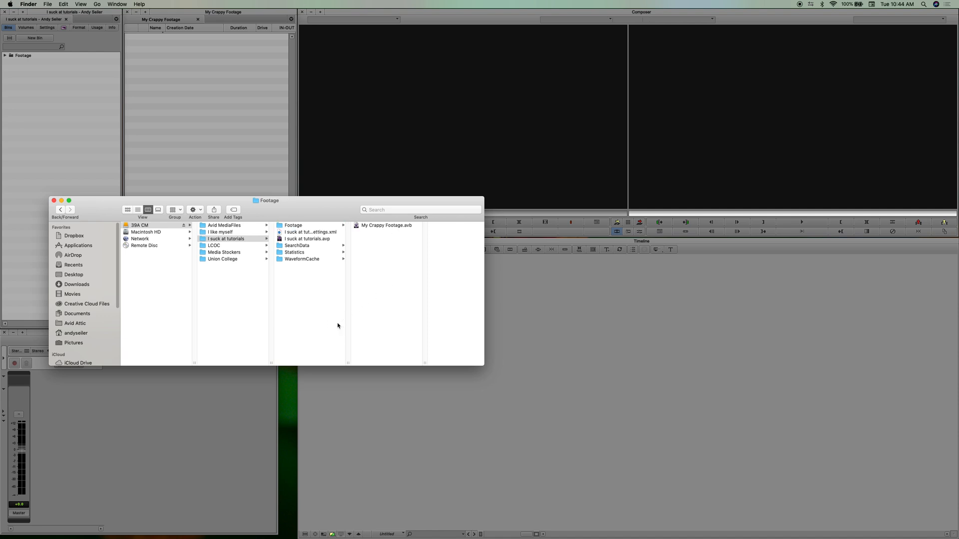
left_click(225, 238)
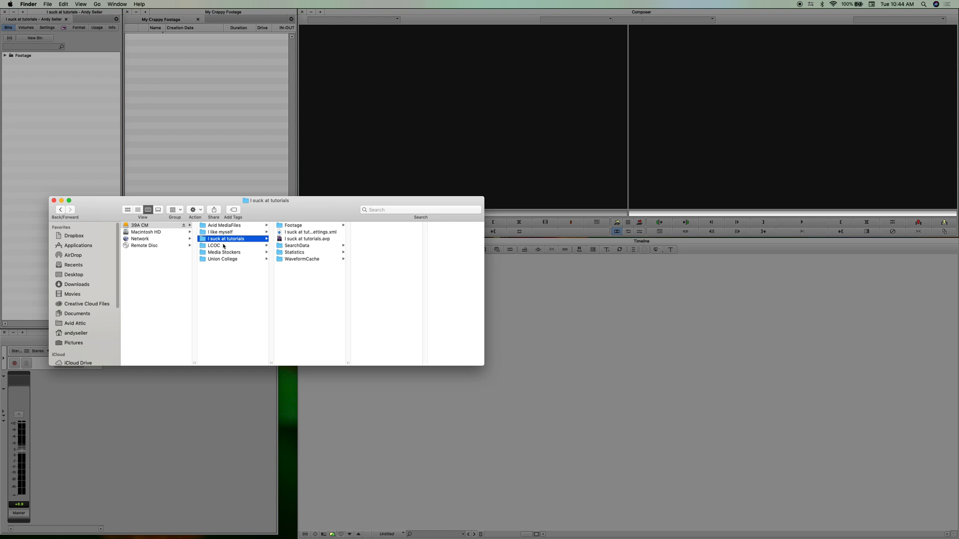
mouse_move(231, 246)
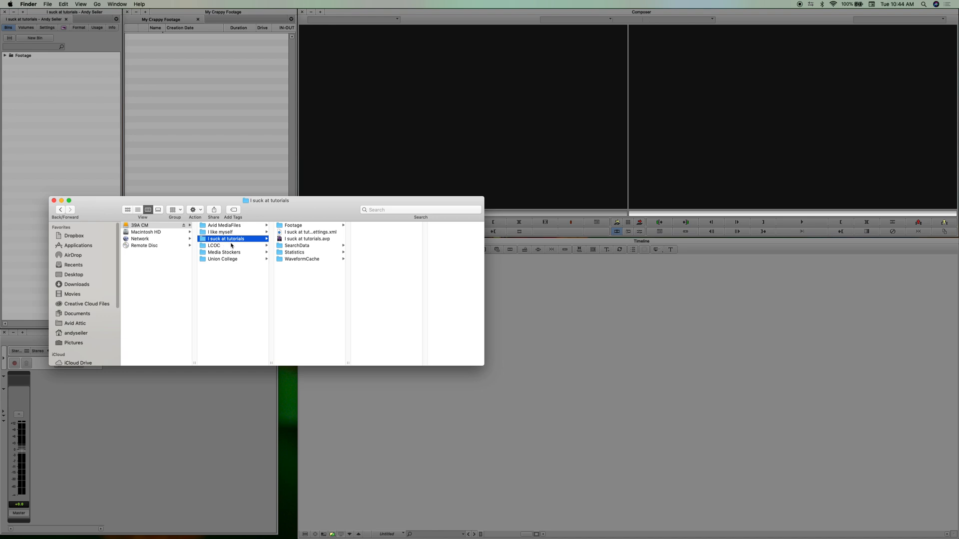
mouse_move(232, 246)
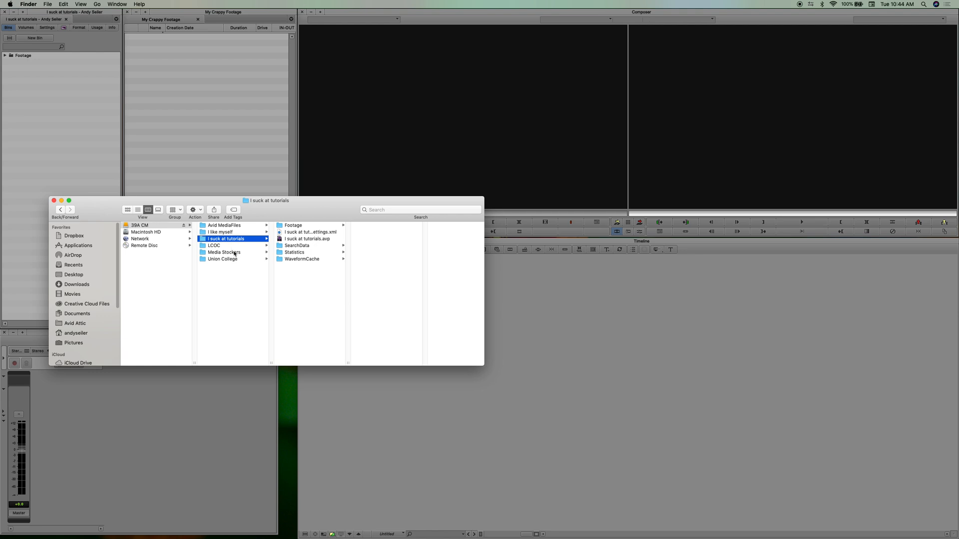
Browse the Union College Avid project folders, then return to Avid Media Composer.
left_click(222, 259)
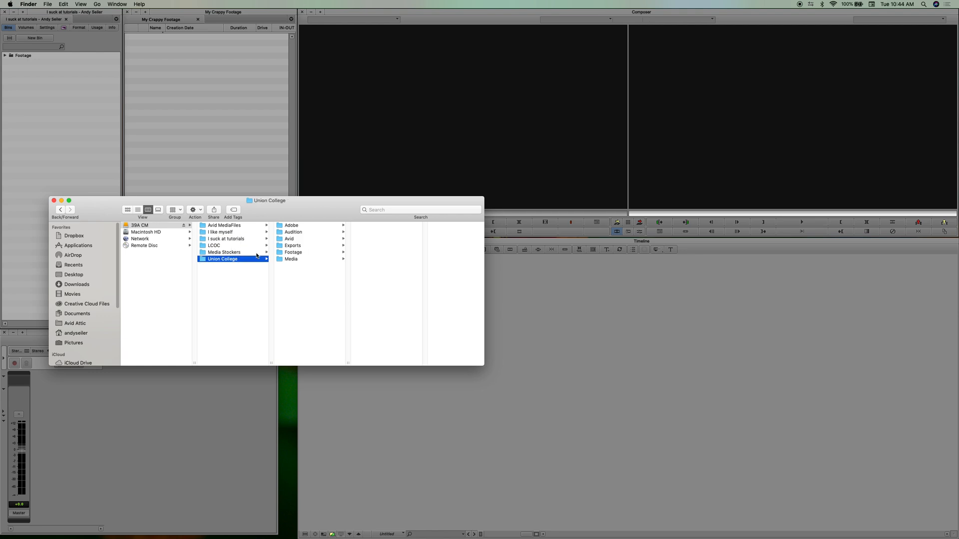
left_click(290, 239)
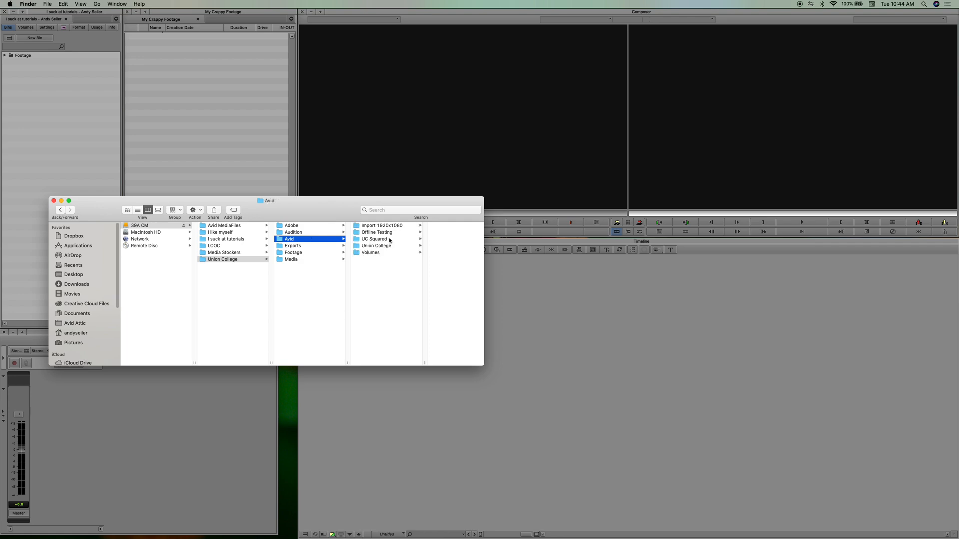
left_click(375, 239)
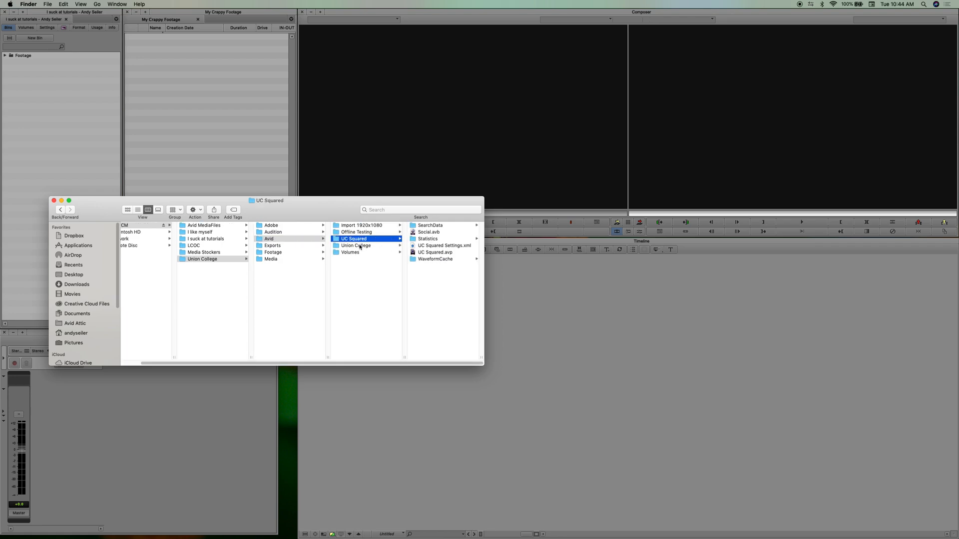
left_click(354, 245)
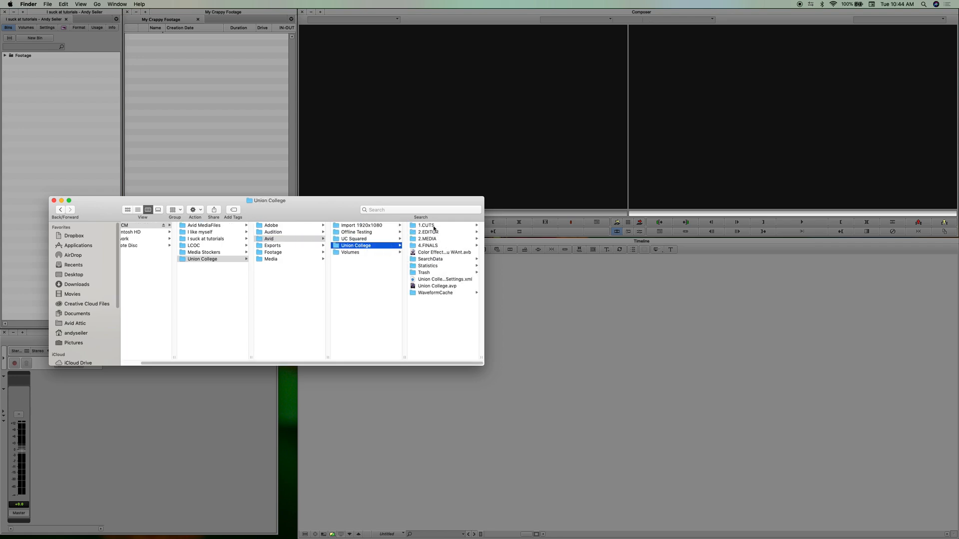
left_click(426, 225)
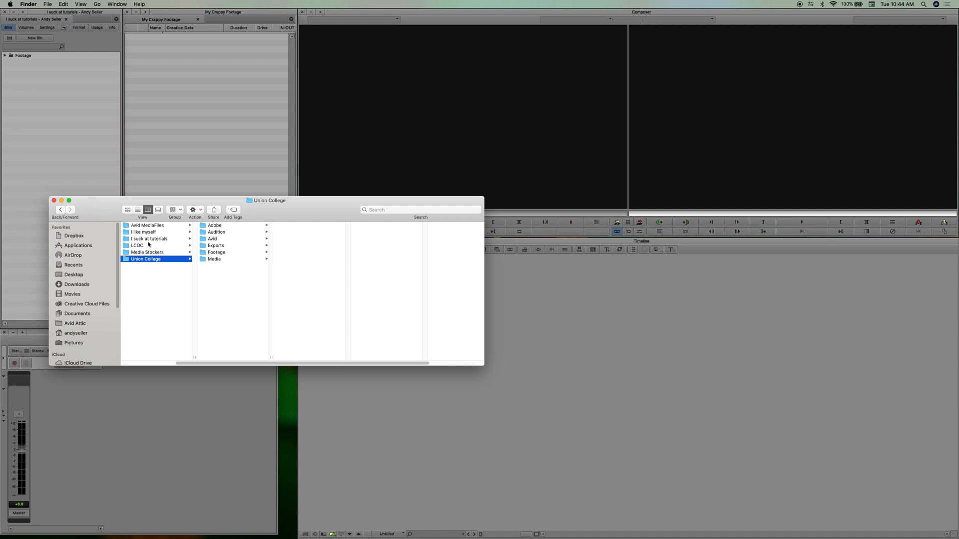
left_click(148, 239)
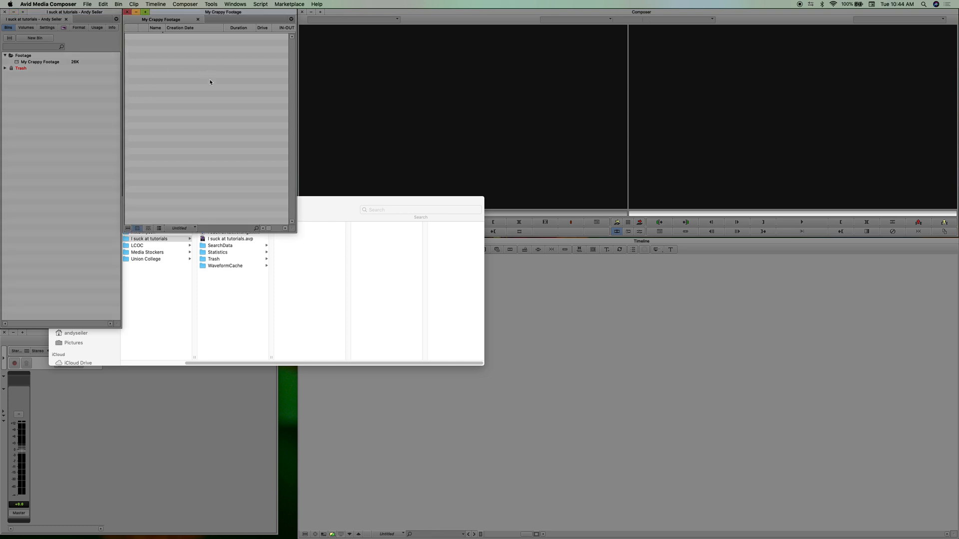
mouse_move(210, 91)
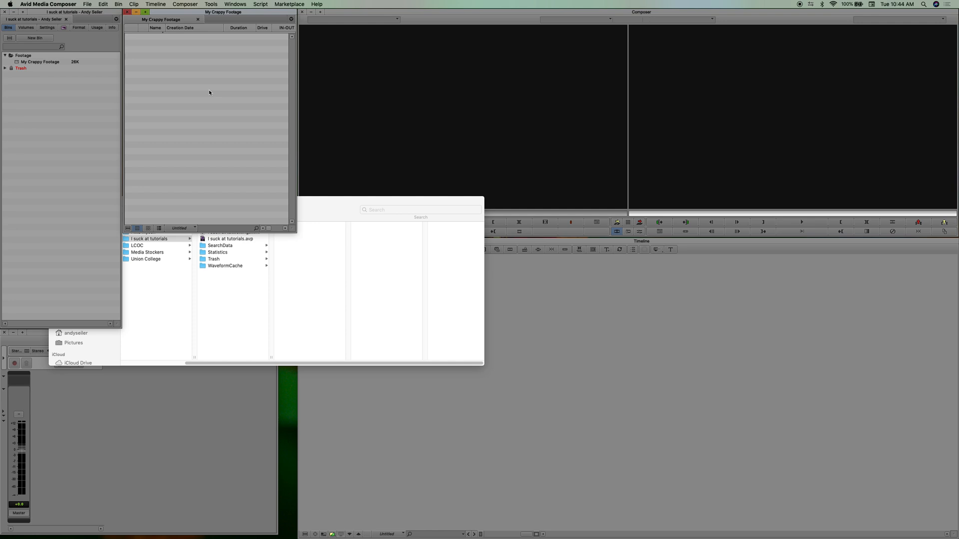
mouse_move(336, 207)
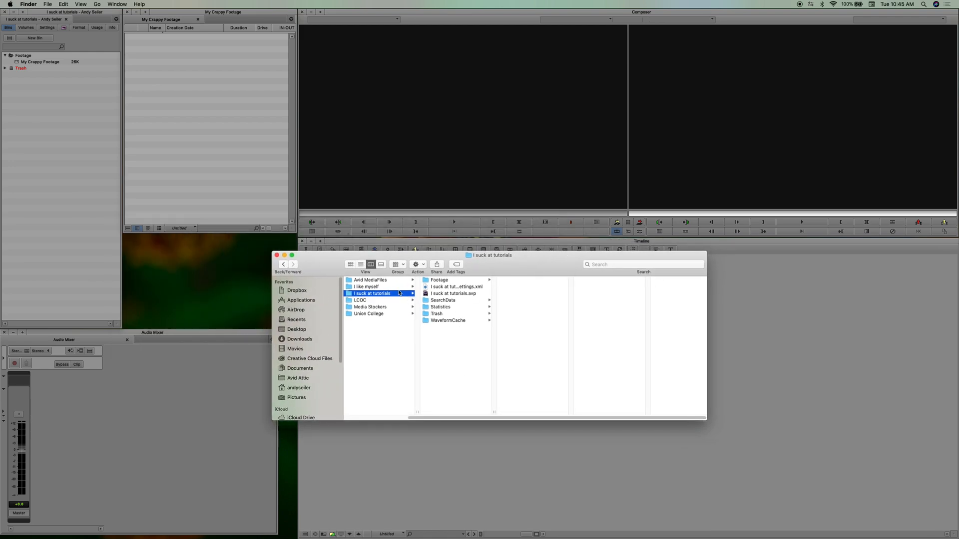
Reveal the Avid MediaFiles MXF folder with subfolders 2, 101, 201 and 301.
left_click(371, 280)
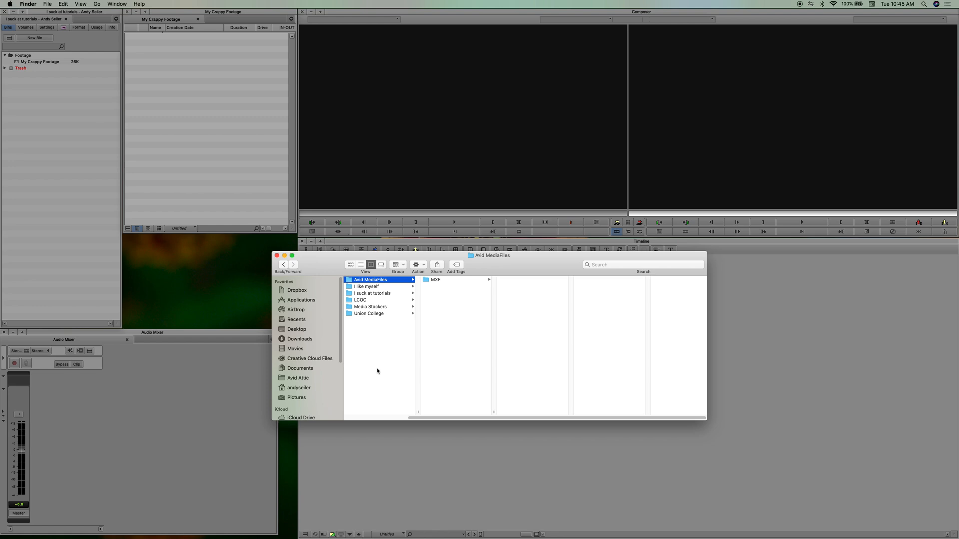
mouse_move(376, 362)
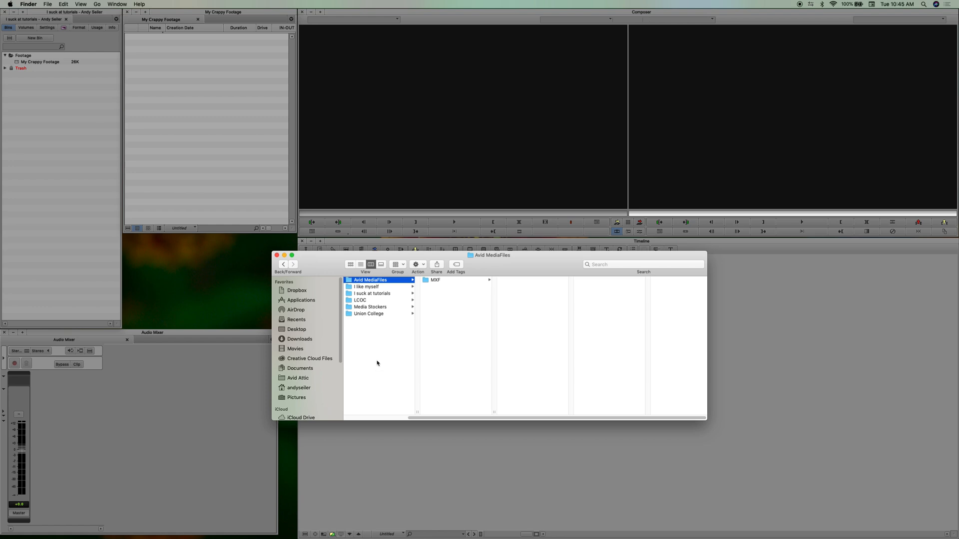
mouse_move(376, 357)
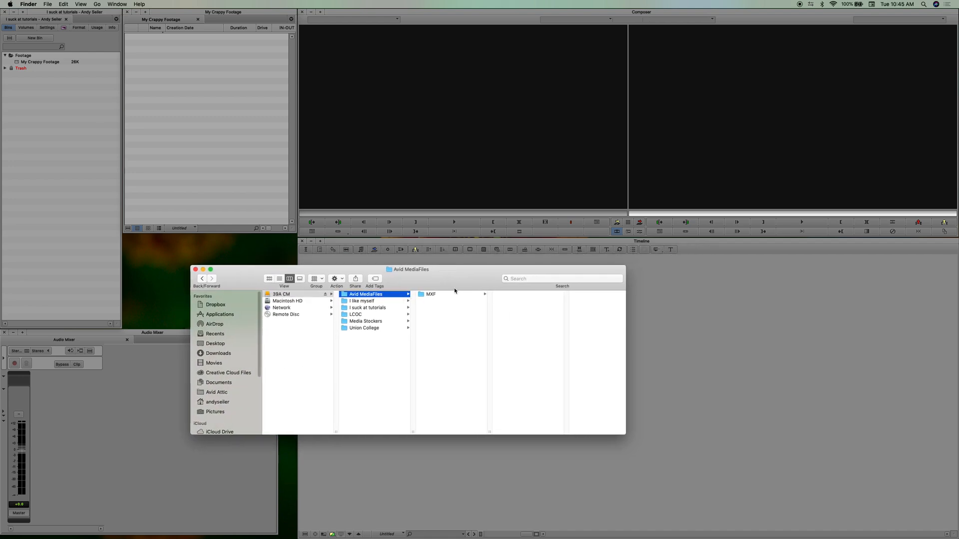
left_click(432, 294)
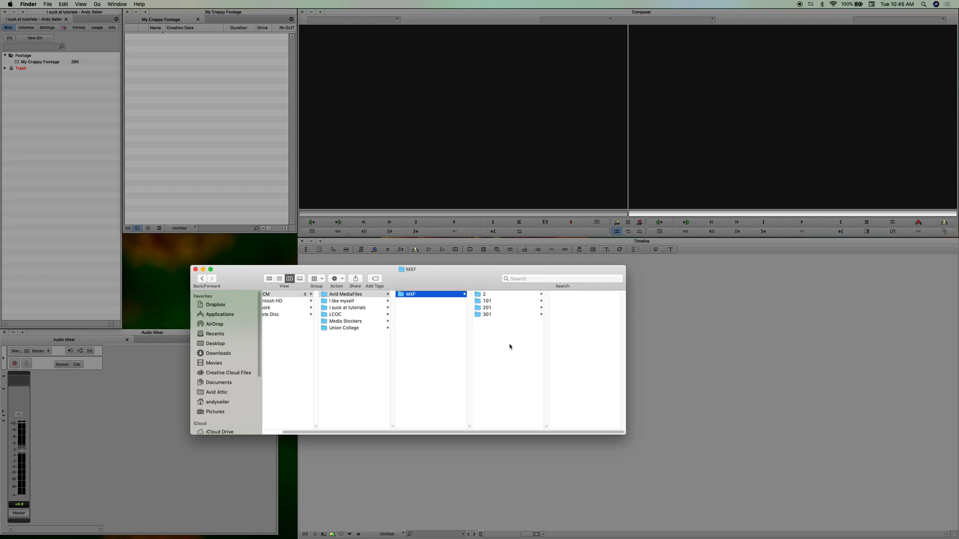
mouse_move(513, 337)
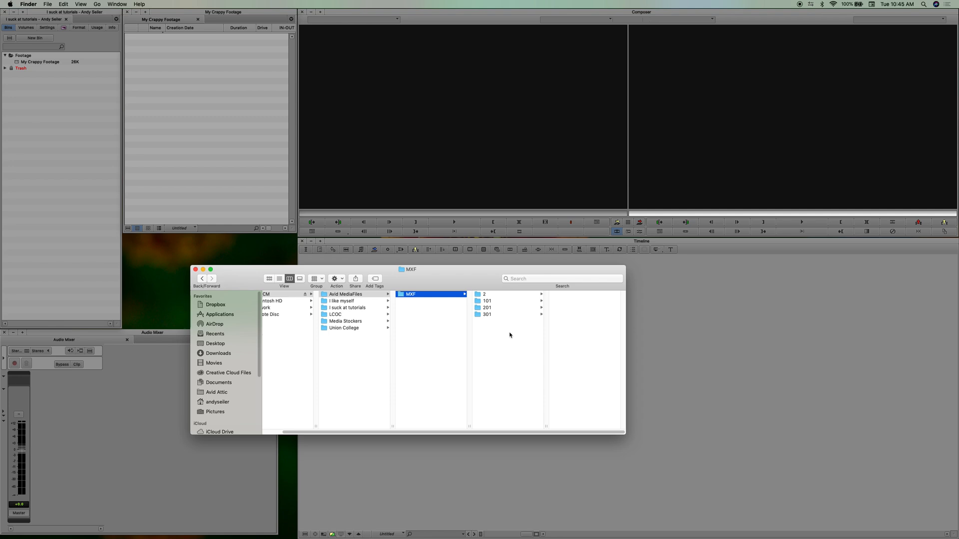
mouse_move(494, 299)
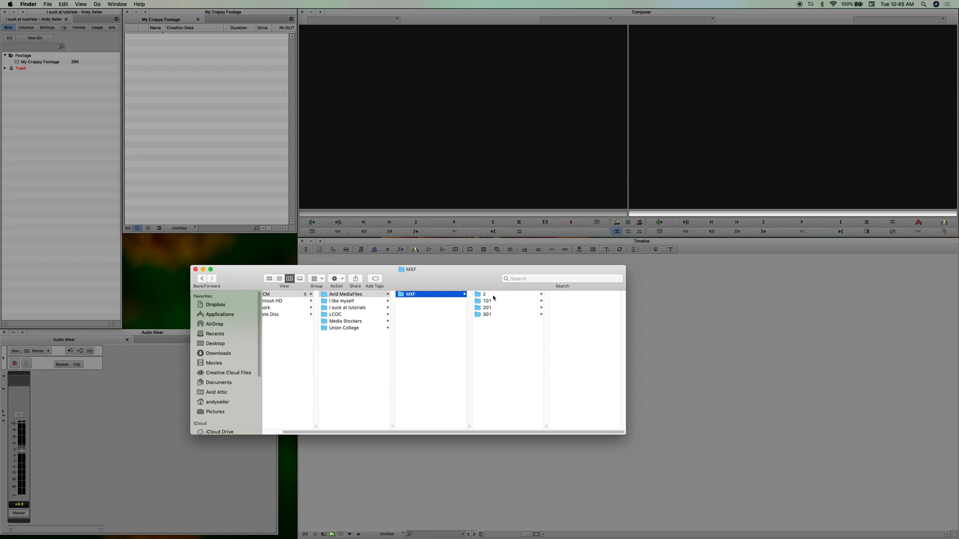
mouse_move(504, 361)
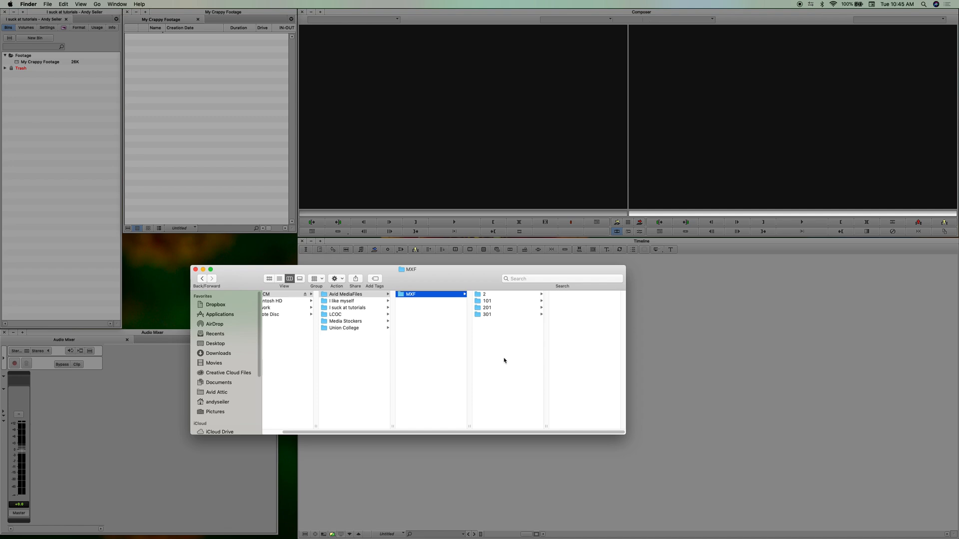
mouse_move(512, 348)
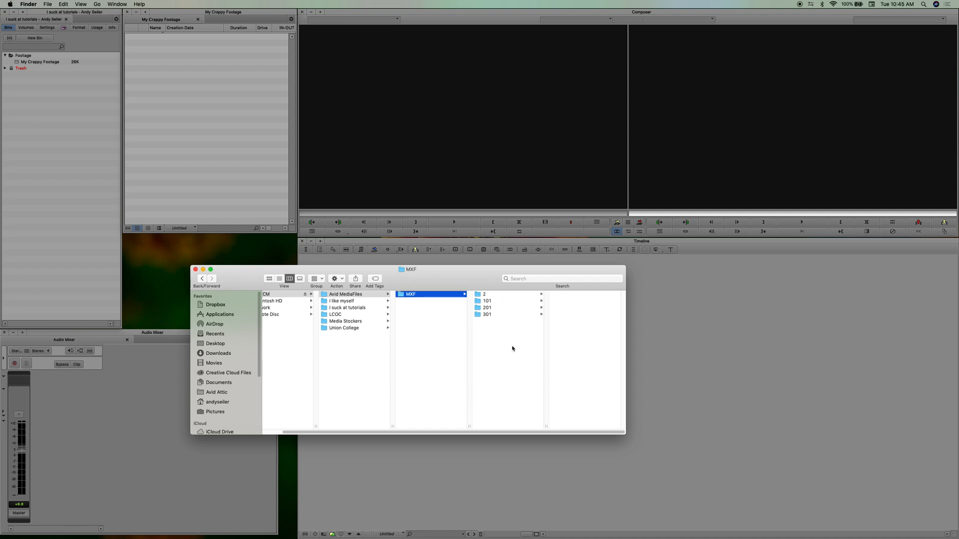
mouse_move(494, 303)
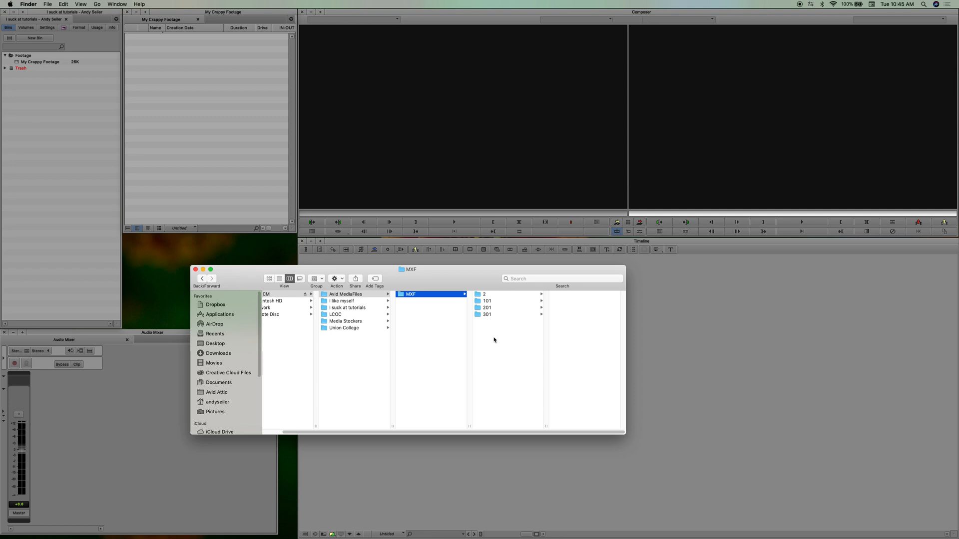
mouse_move(494, 344)
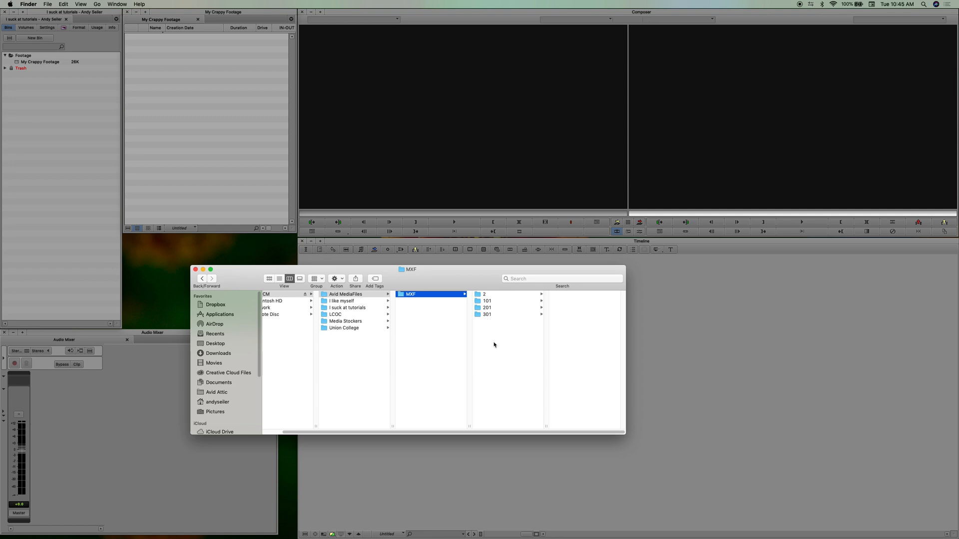
right_click(242, 113)
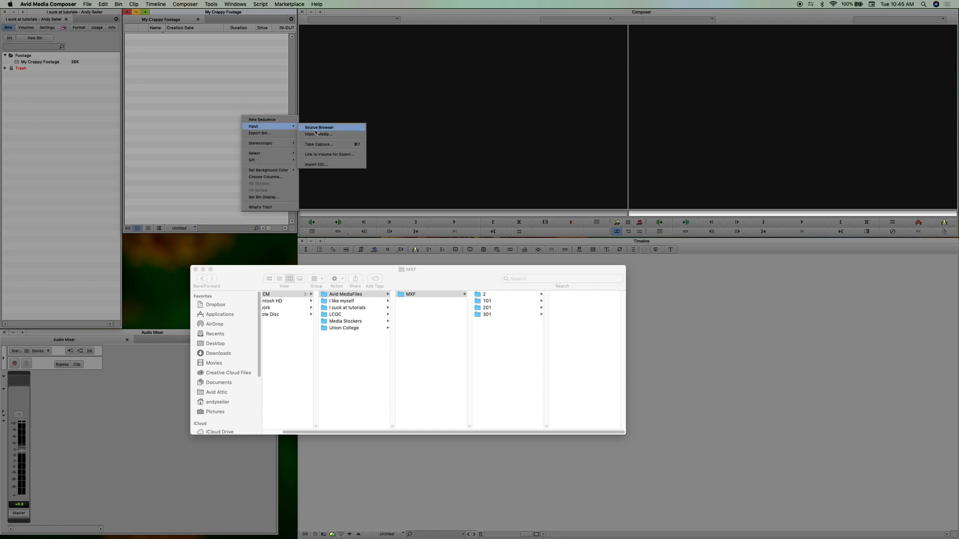
mouse_move(317, 134)
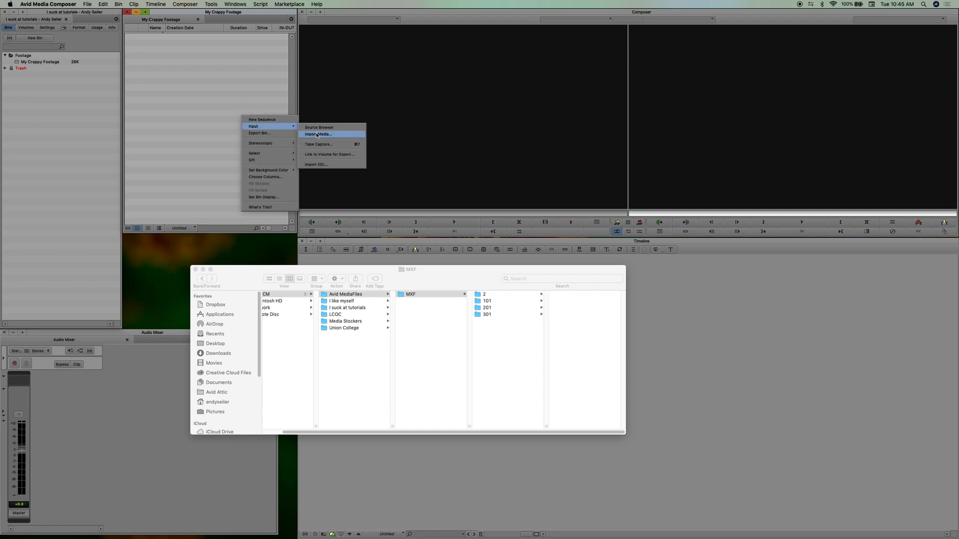
Import media into the bin, browsing to the Nature folder's Mountain Sunset ProRes clip.
left_click(318, 134)
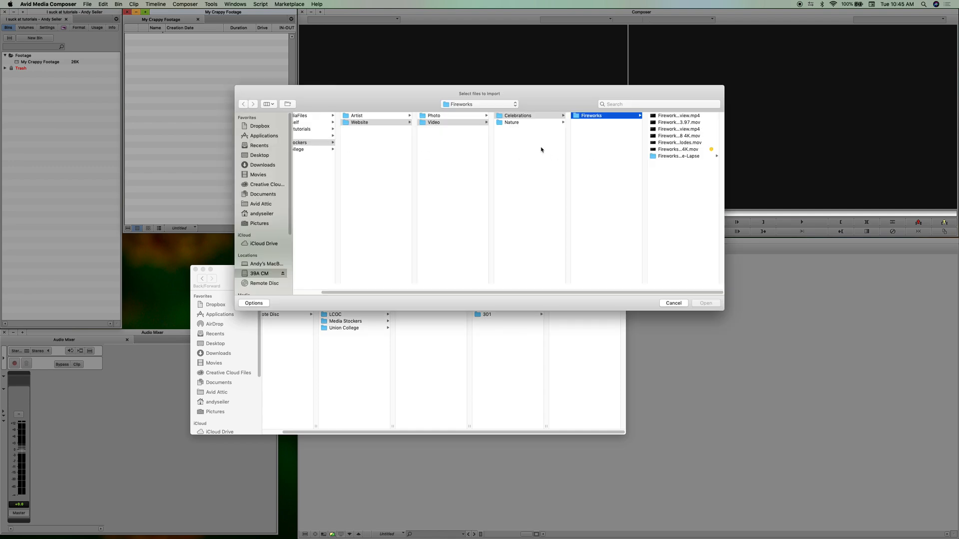
left_click(512, 122)
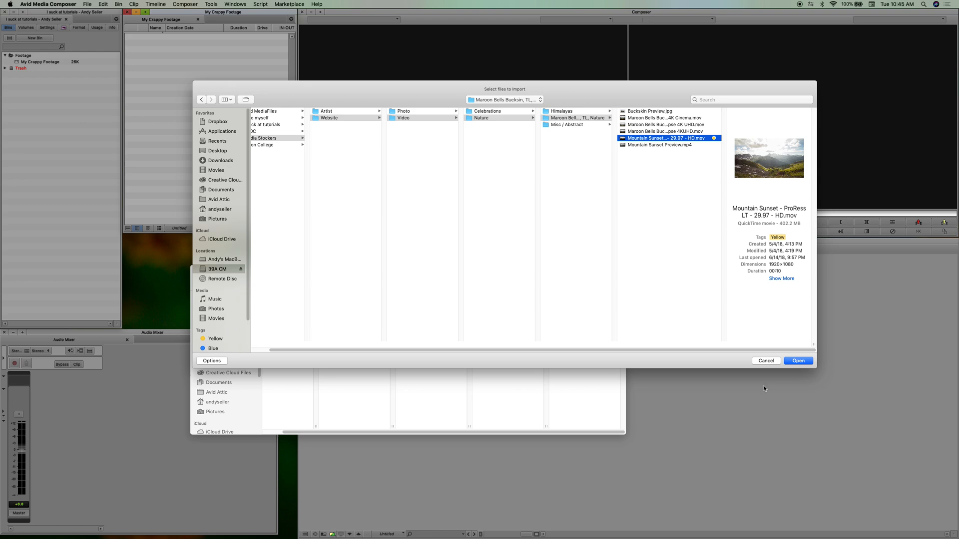
mouse_move(779, 382)
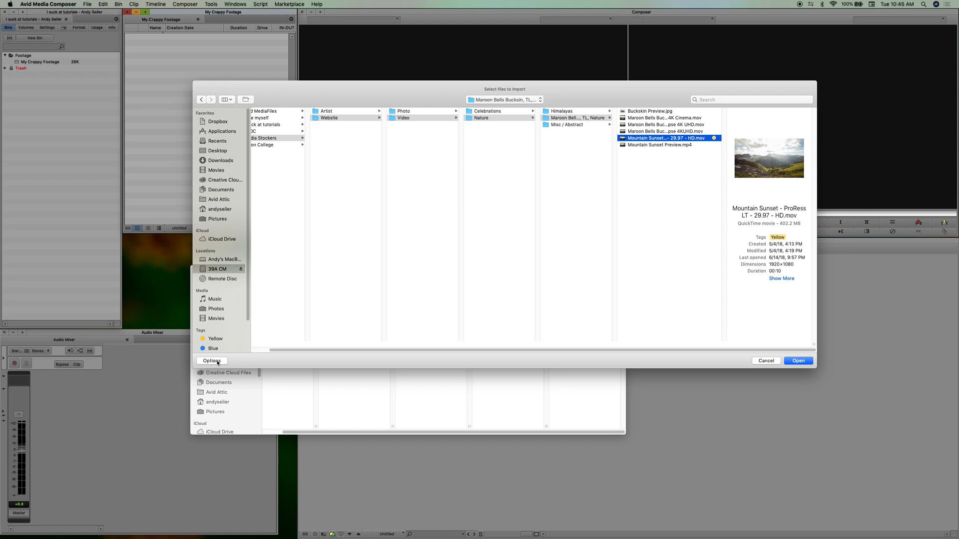
Keep DNxHD 145 MXF selected in the import Resolution list.
left_click(212, 361)
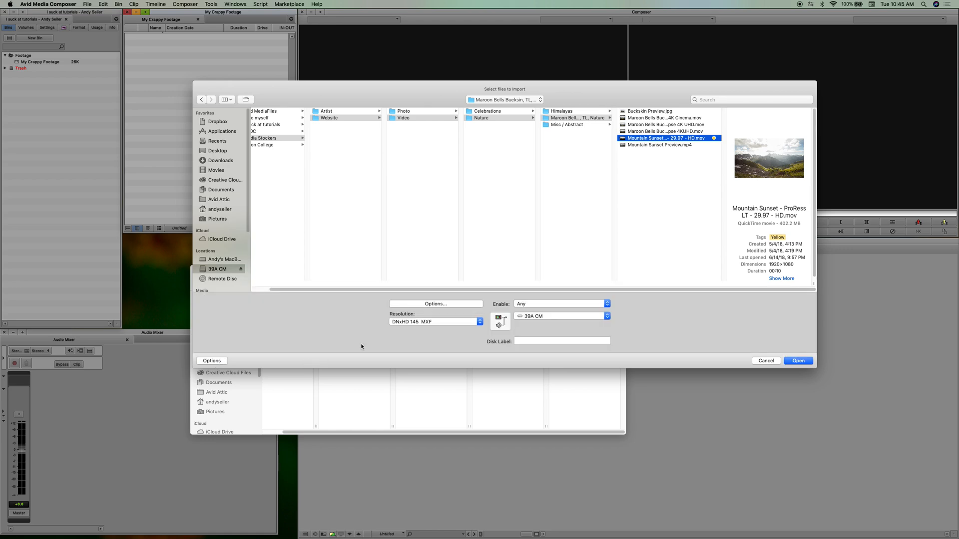
mouse_move(488, 291)
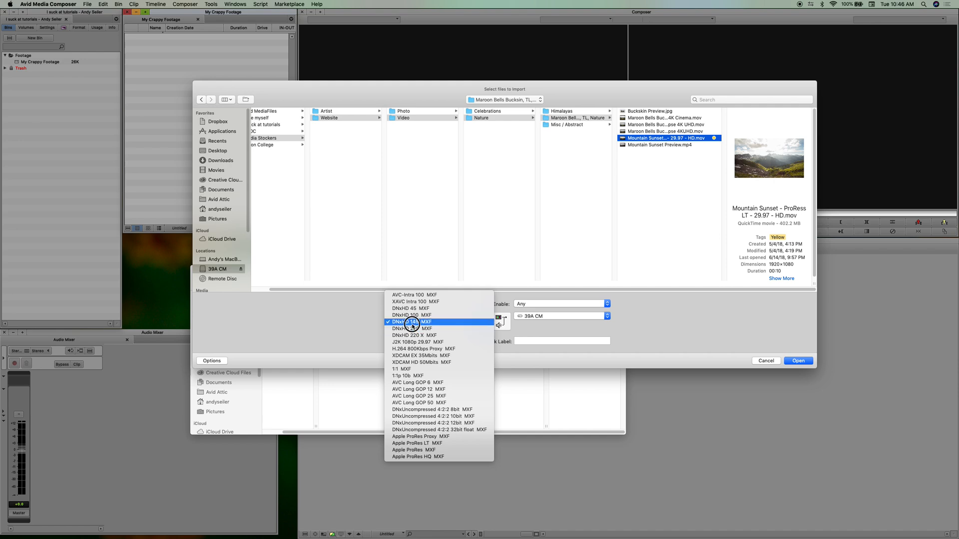
mouse_move(438, 355)
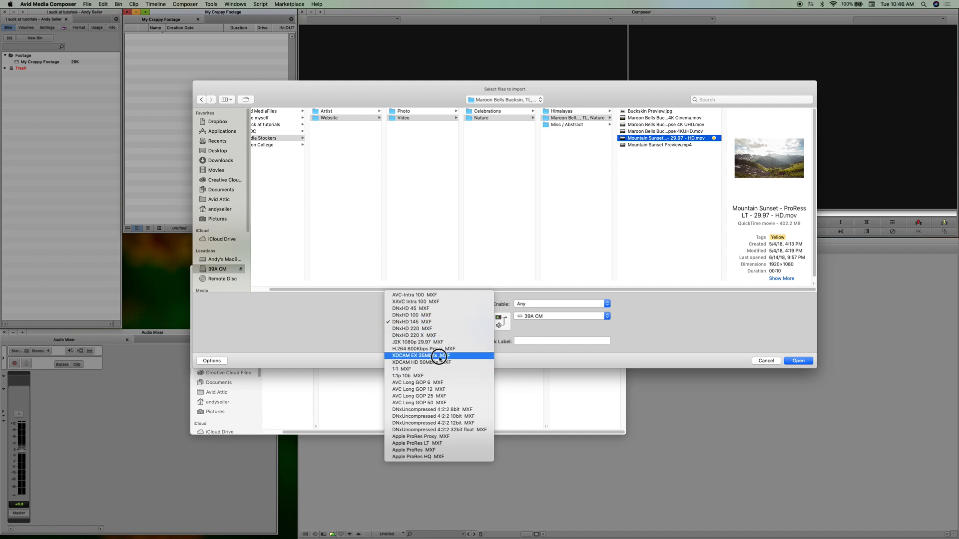
mouse_move(436, 396)
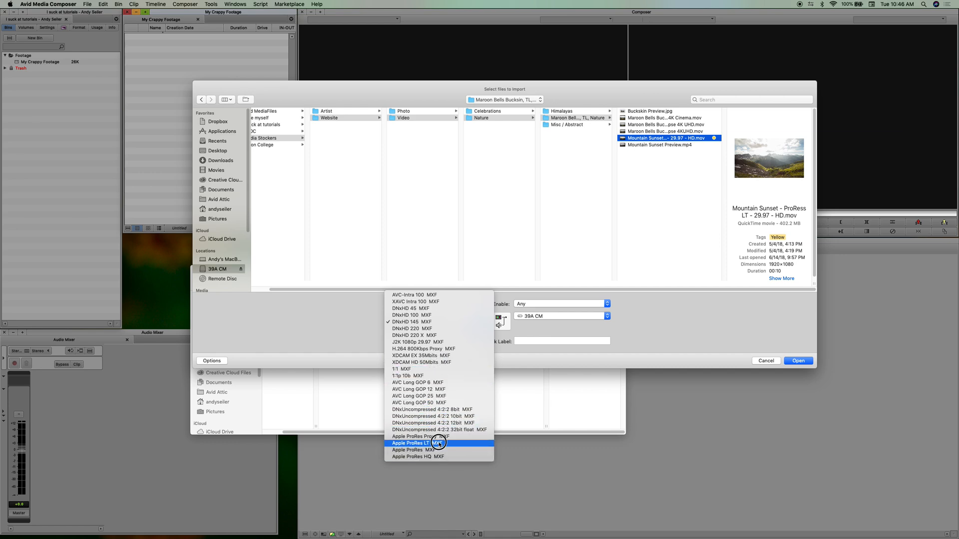
mouse_move(419, 436)
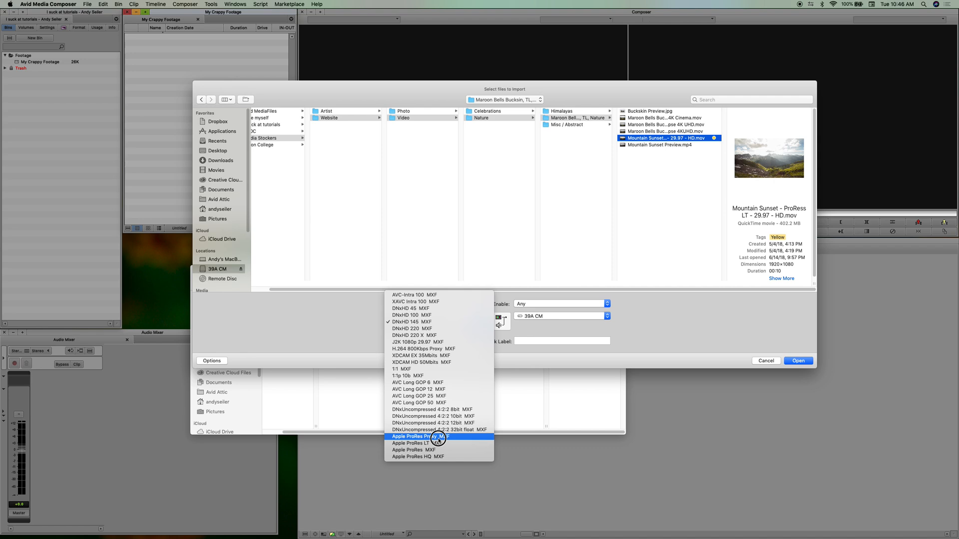
left_click(411, 322)
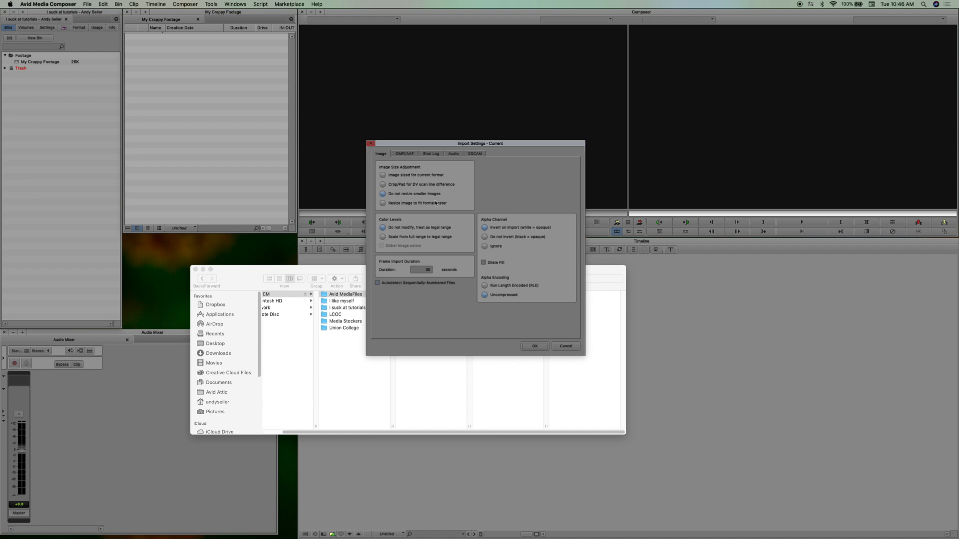
mouse_move(417, 202)
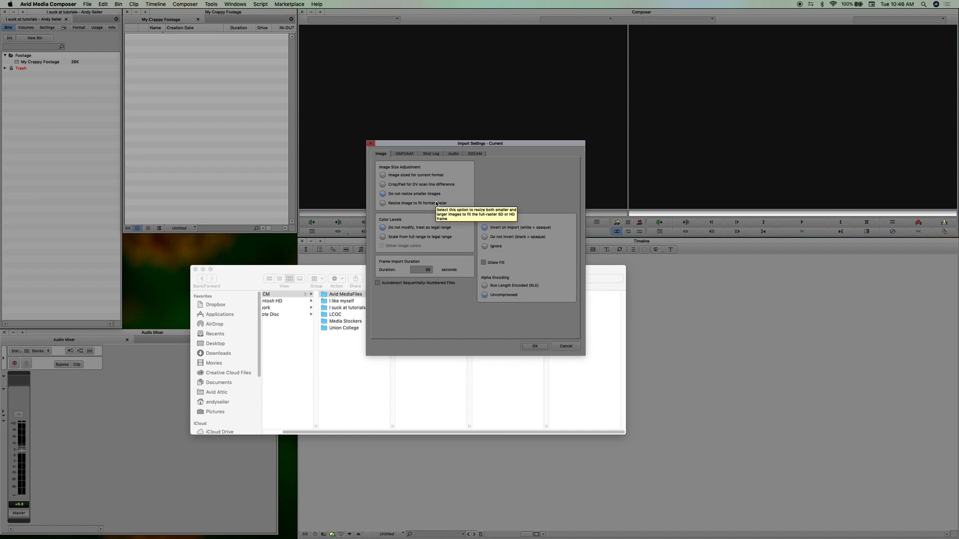
mouse_move(383, 201)
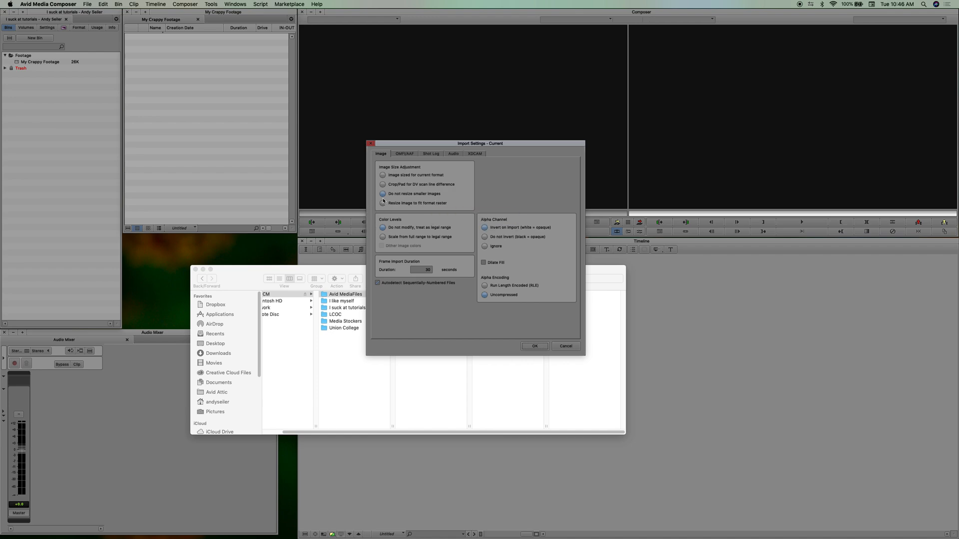
Choose 'Image sized for current format' and 'Use the current import resolution', then confirm.
left_click(382, 174)
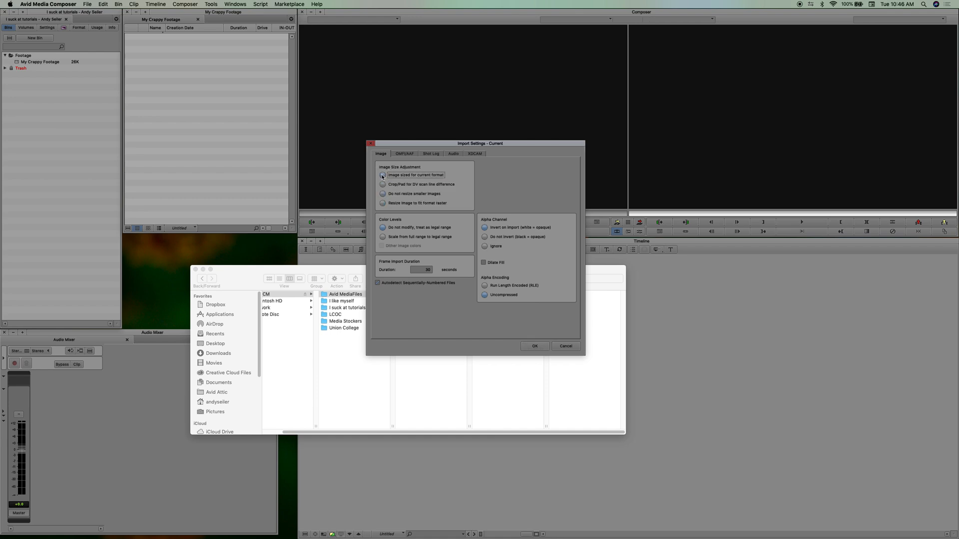
mouse_move(406, 295)
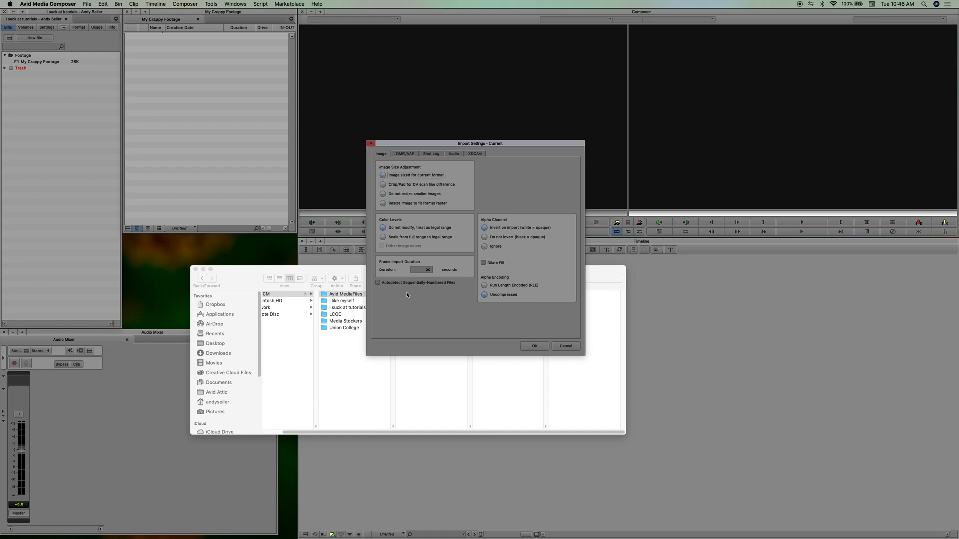
left_click(404, 154)
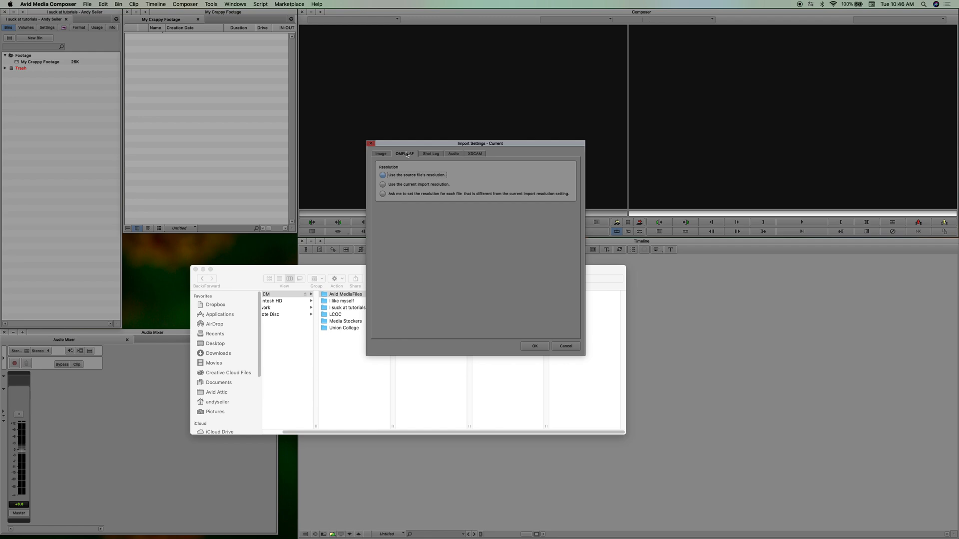
mouse_move(436, 155)
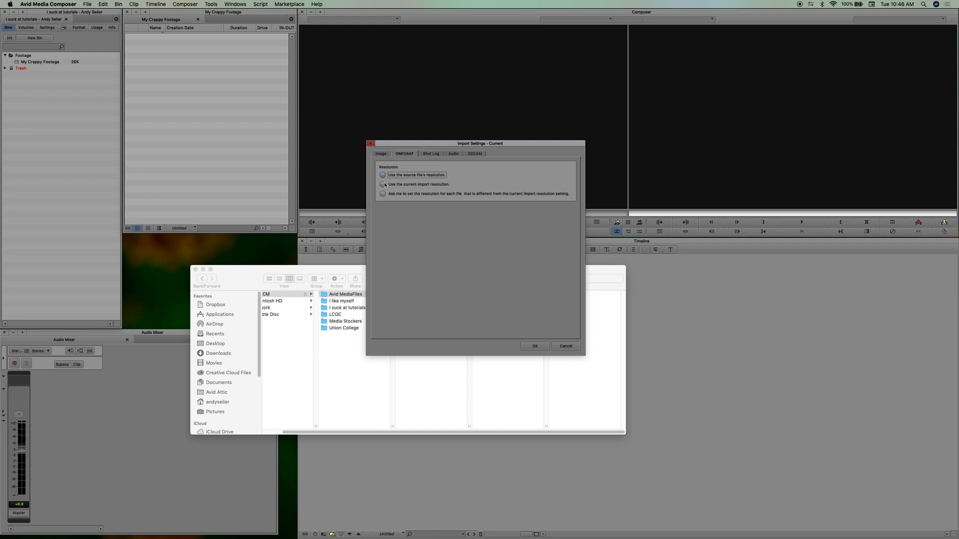
left_click(383, 184)
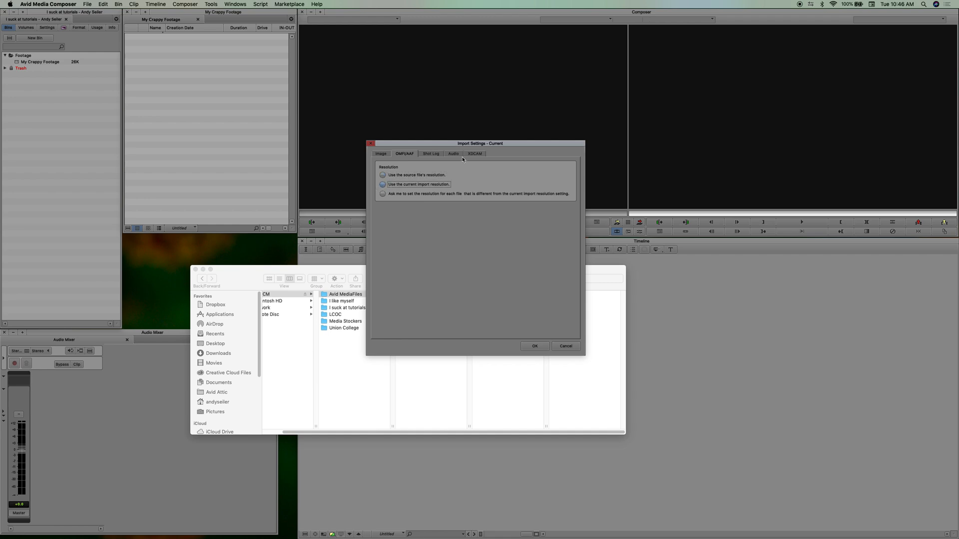
left_click(474, 153)
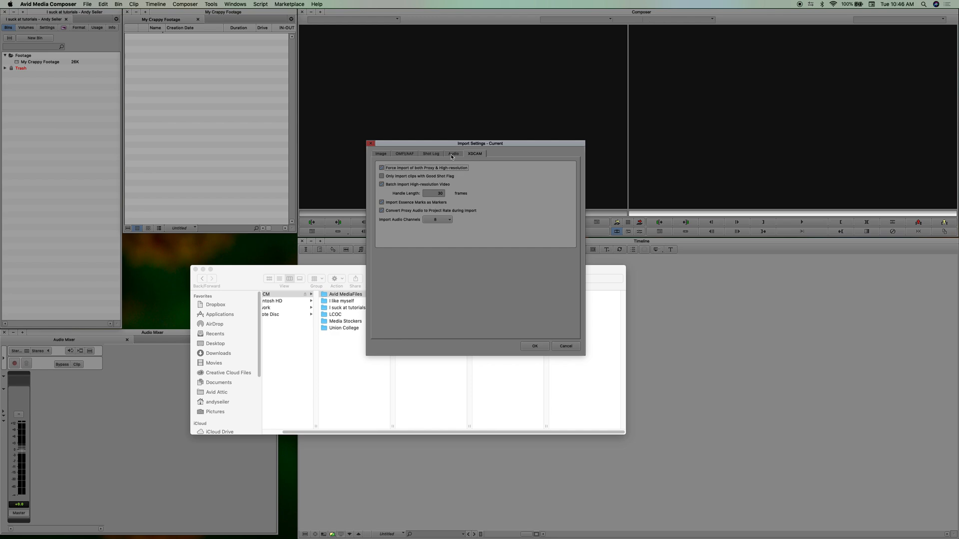
left_click(381, 153)
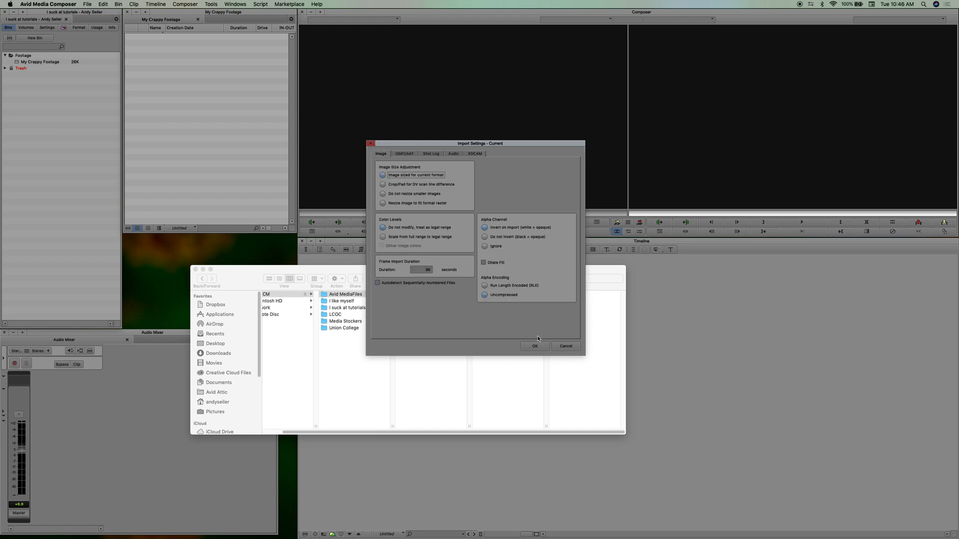
left_click(534, 346)
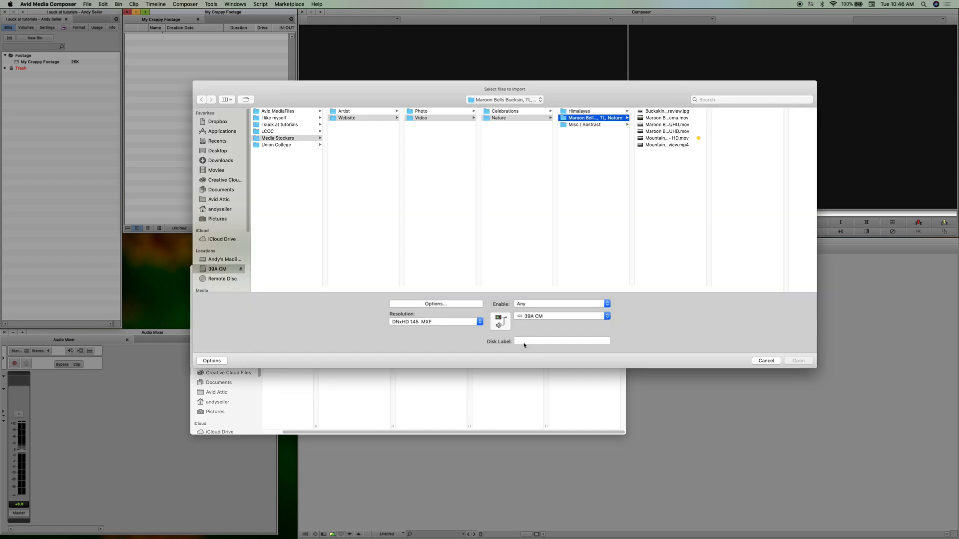
Import Mountain Sunset - ProRes LT - 29.97 - HD.mov with 39A CM as media drive.
left_click(666, 138)
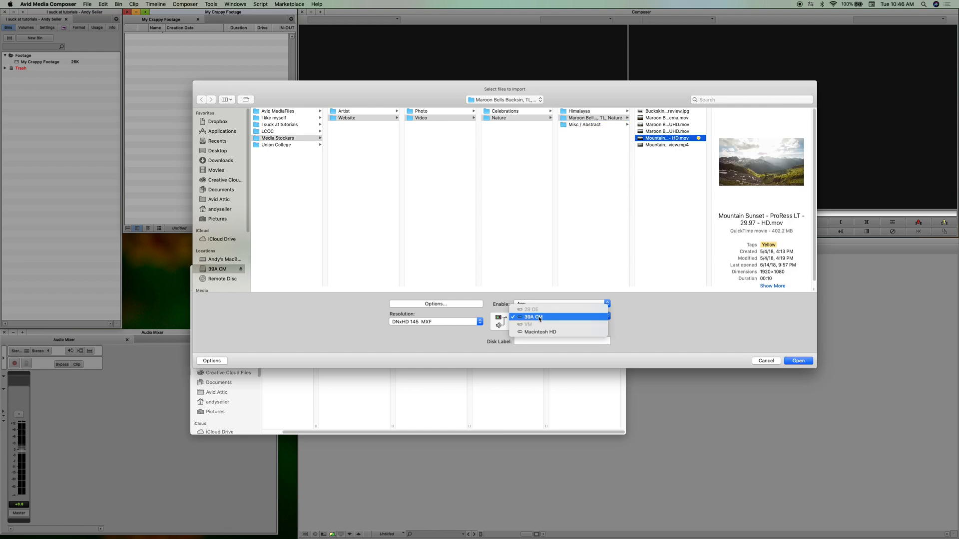
mouse_move(534, 309)
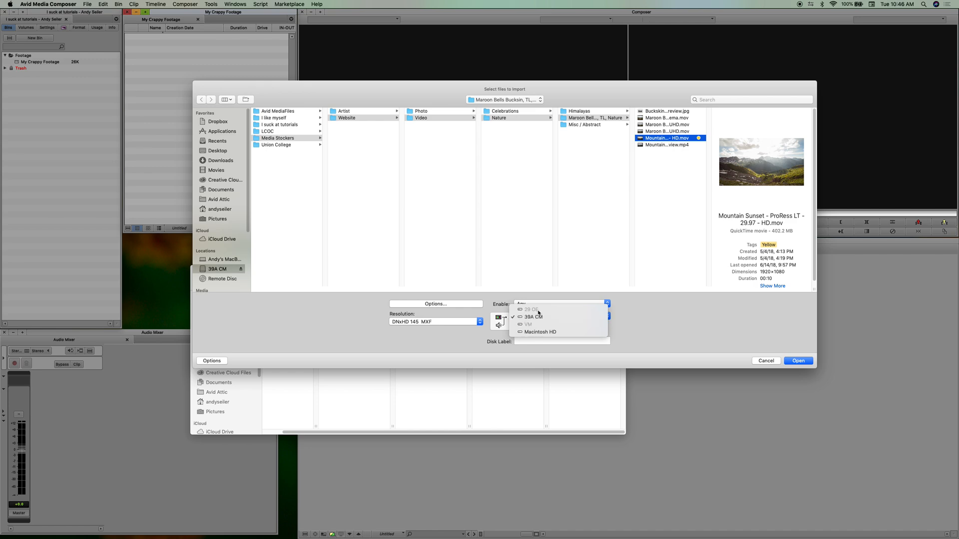
left_click(532, 317)
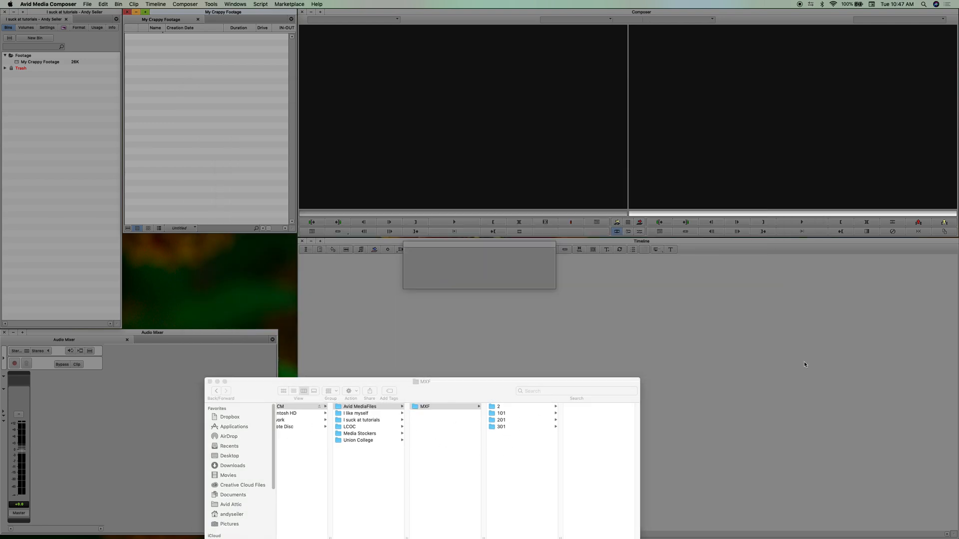
View the Mountain Sunset MXF file in Avid MediaFiles > MXF > 1, then return to the bin.
left_click(499, 405)
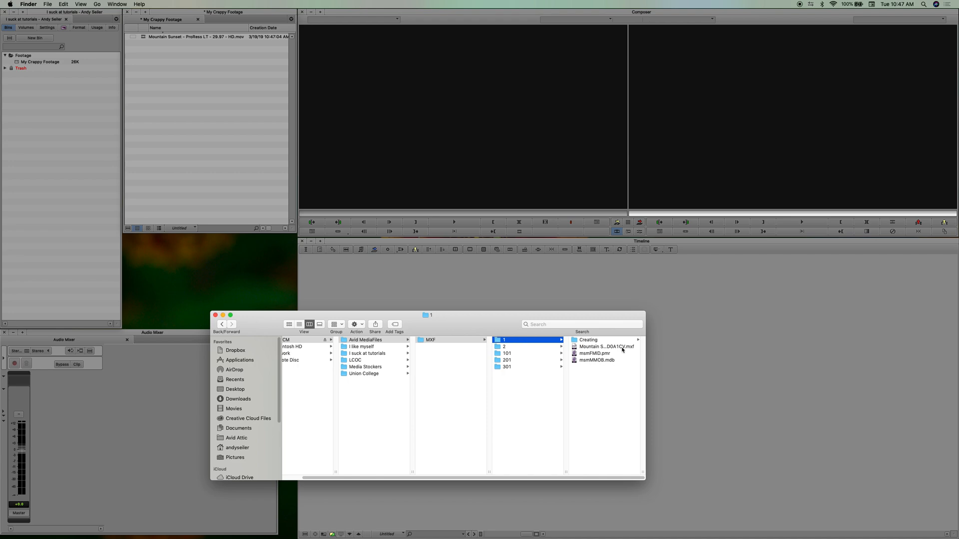
left_click(606, 346)
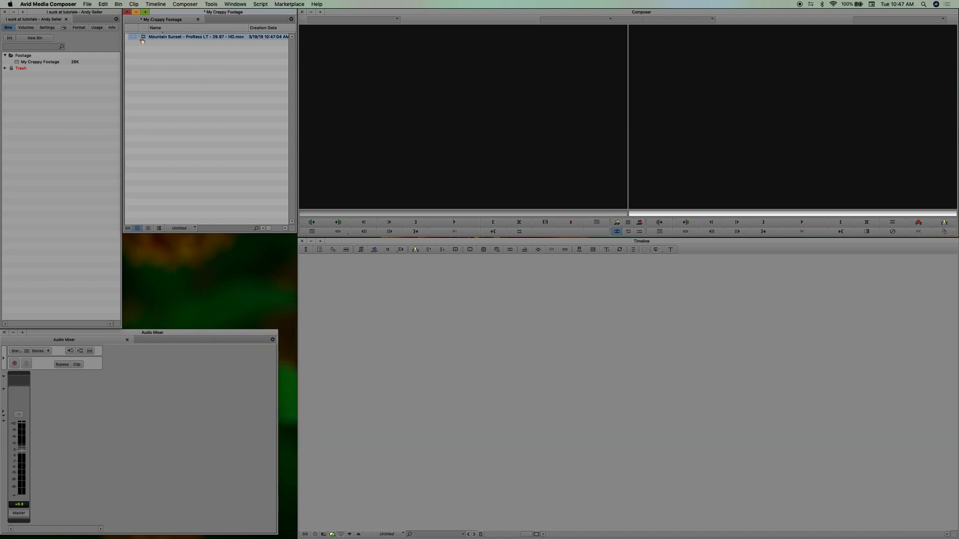
Load Mountain Sunset in the Source monitor and edit it to V1 of a sequence named Hi.
double_click(196, 36)
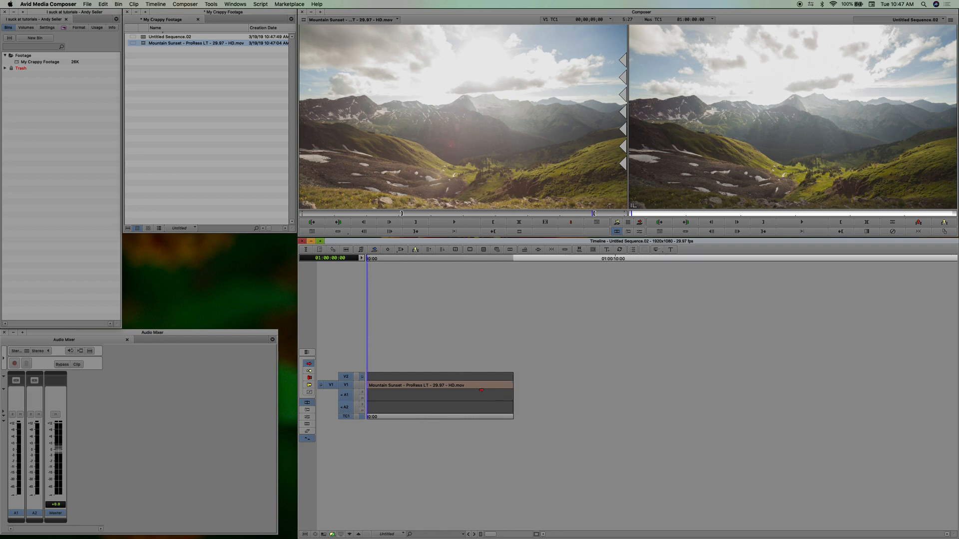
left_click(438, 385)
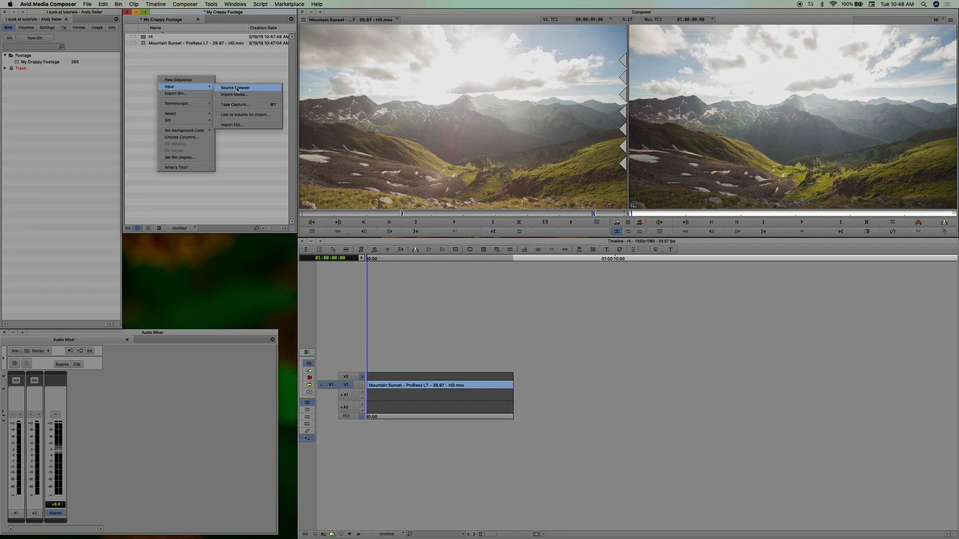
mouse_move(236, 88)
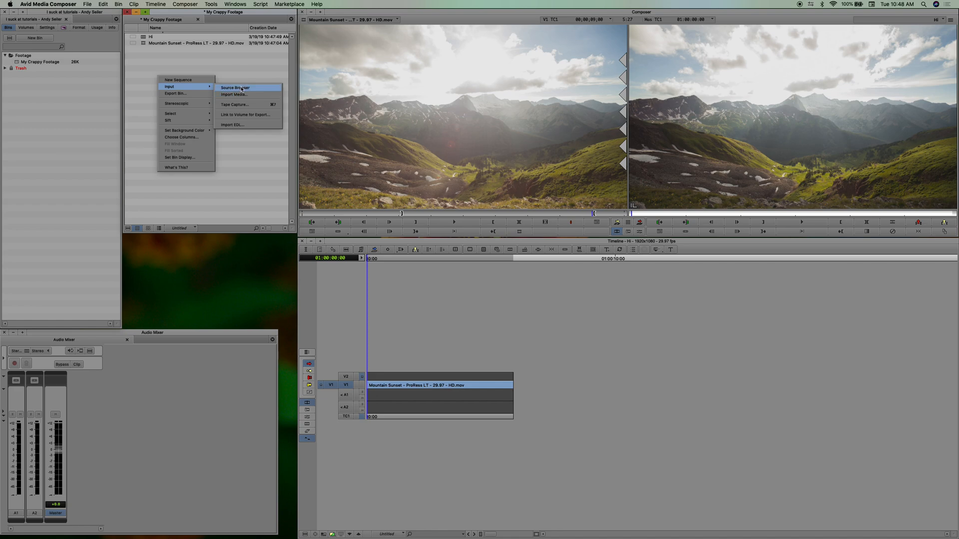
In the Source Browser, open 39A CM > Media Stockers > Video > Maroon Bells and select the Mountain Sunset ProRes clip.
left_click(234, 87)
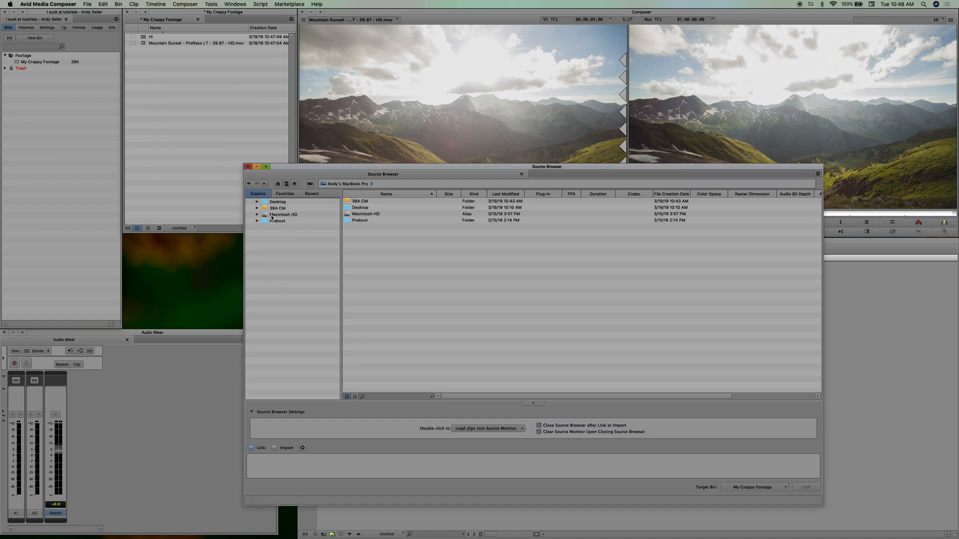
left_click(256, 208)
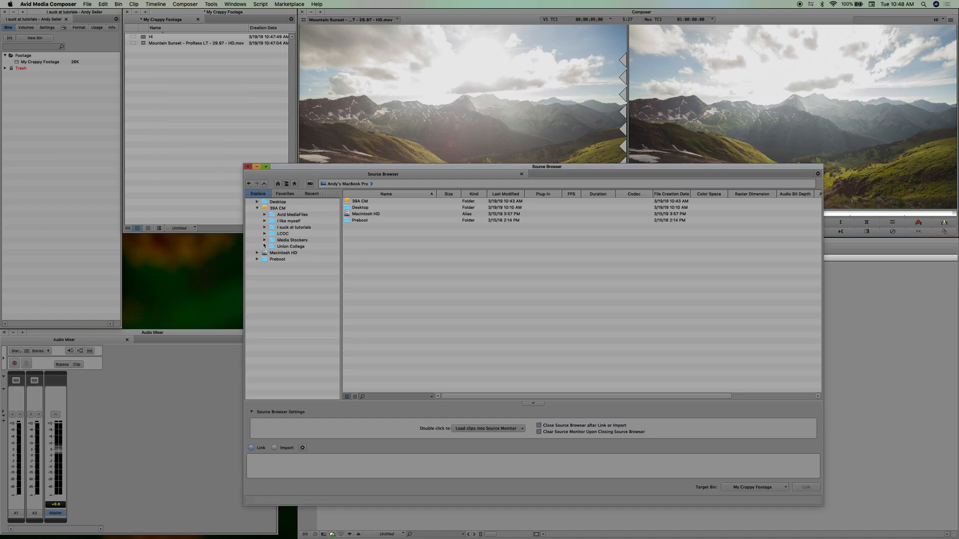
left_click(273, 253)
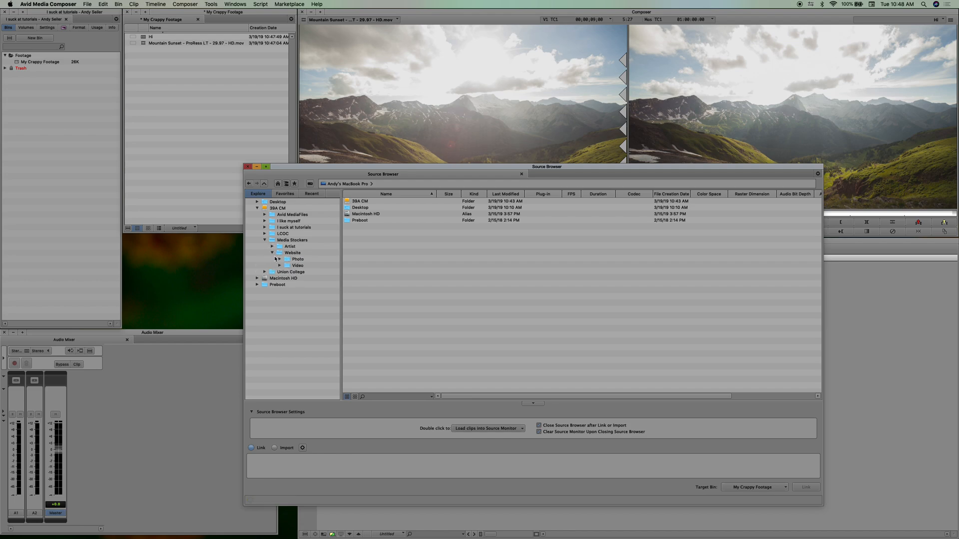
left_click(281, 265)
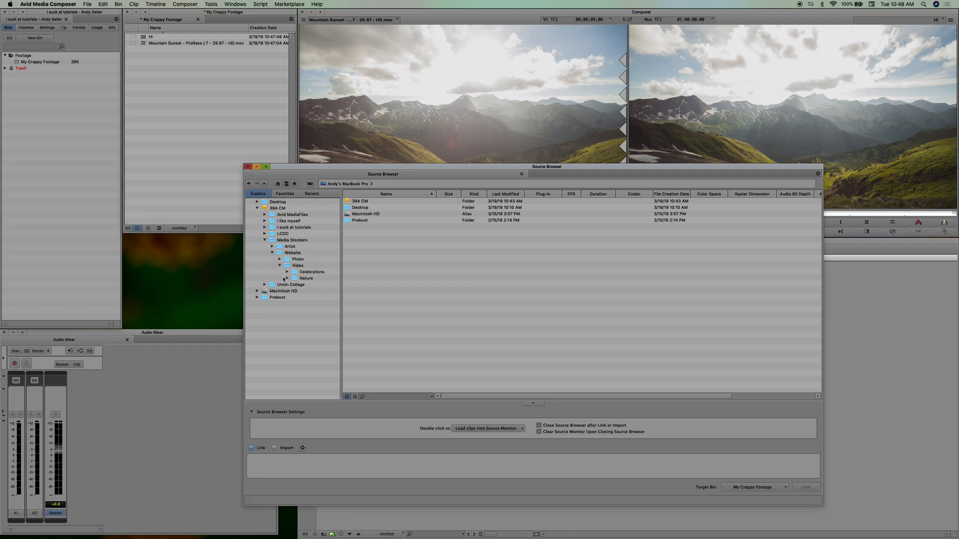
left_click(288, 278)
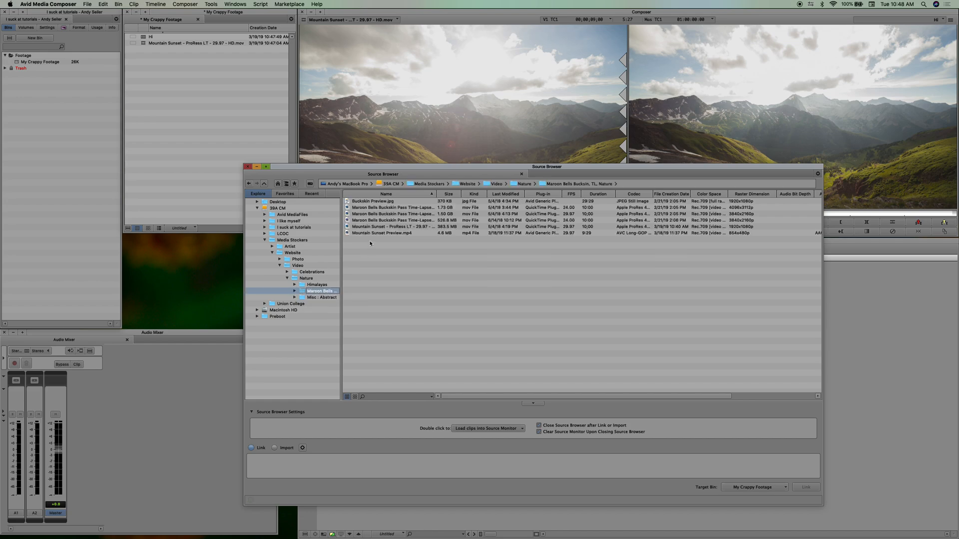
mouse_move(395, 226)
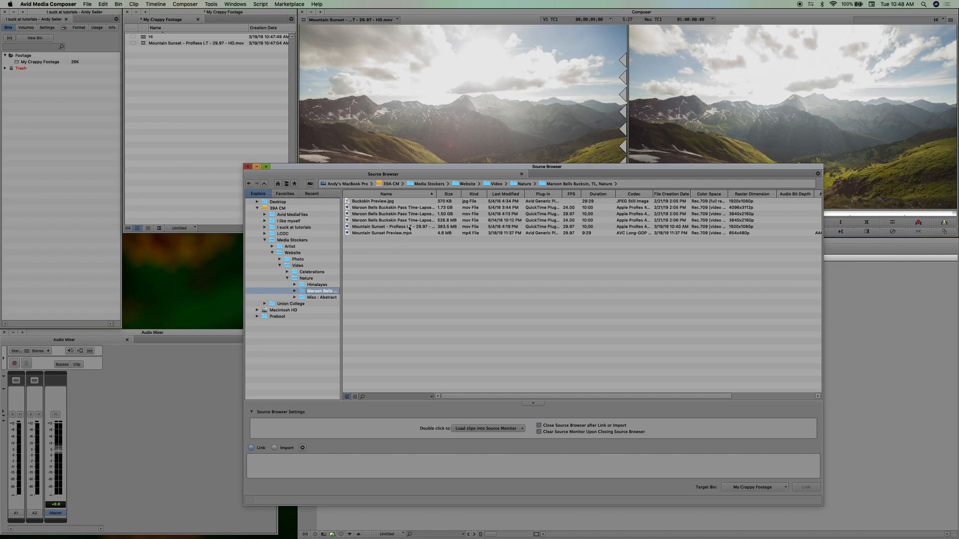
left_click(391, 226)
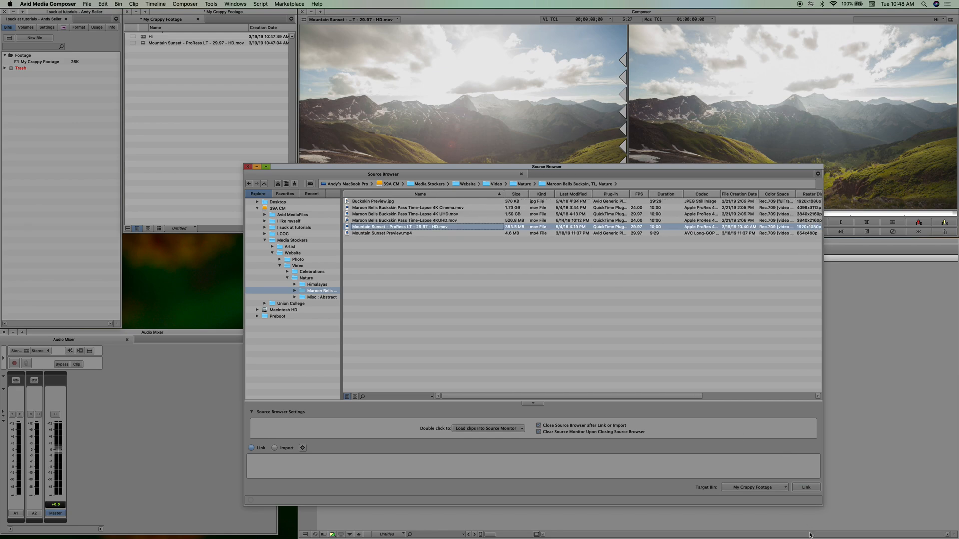
mouse_move(581, 406)
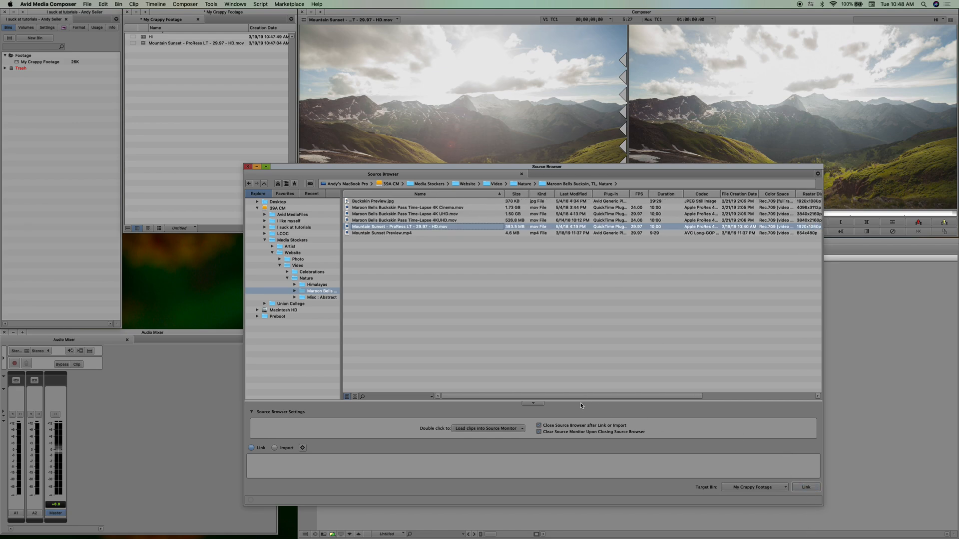
left_click(302, 447)
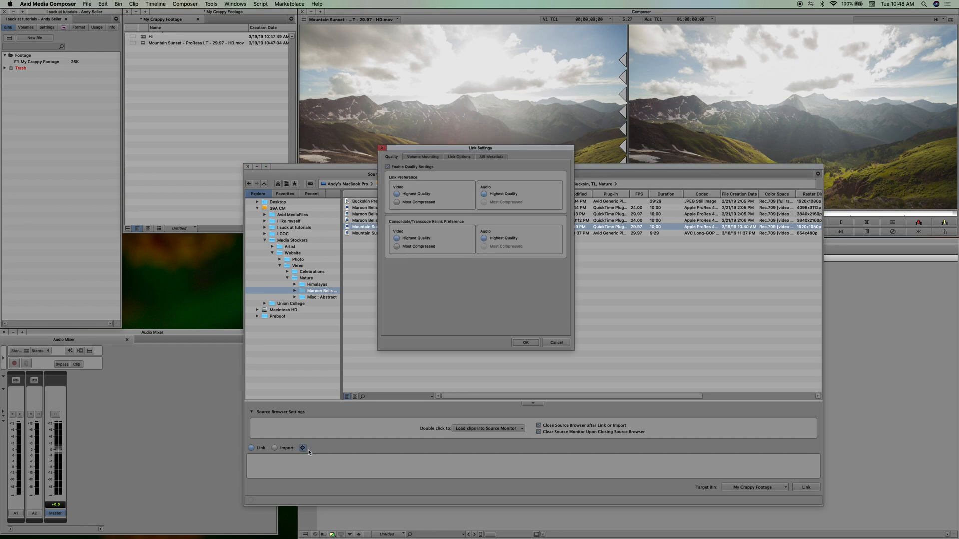
mouse_move(439, 177)
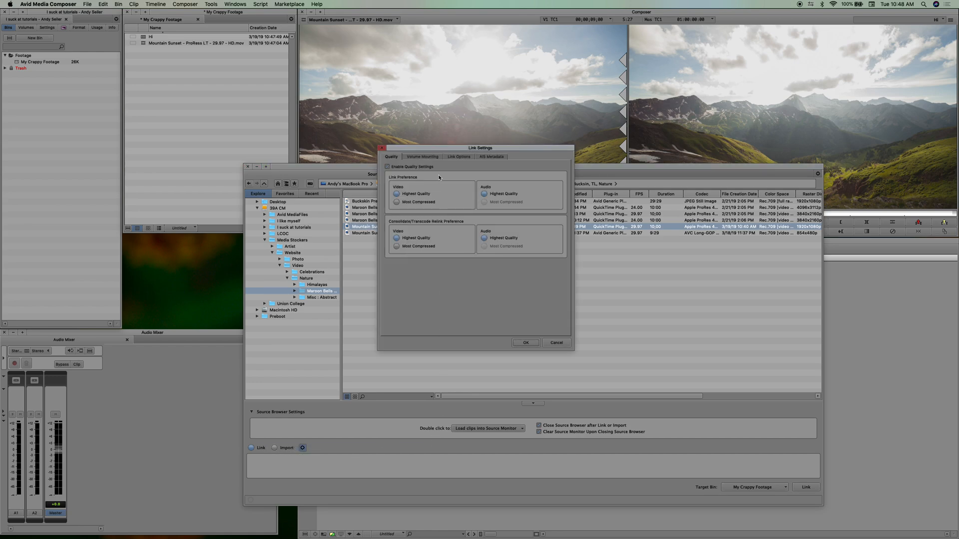
left_click(458, 156)
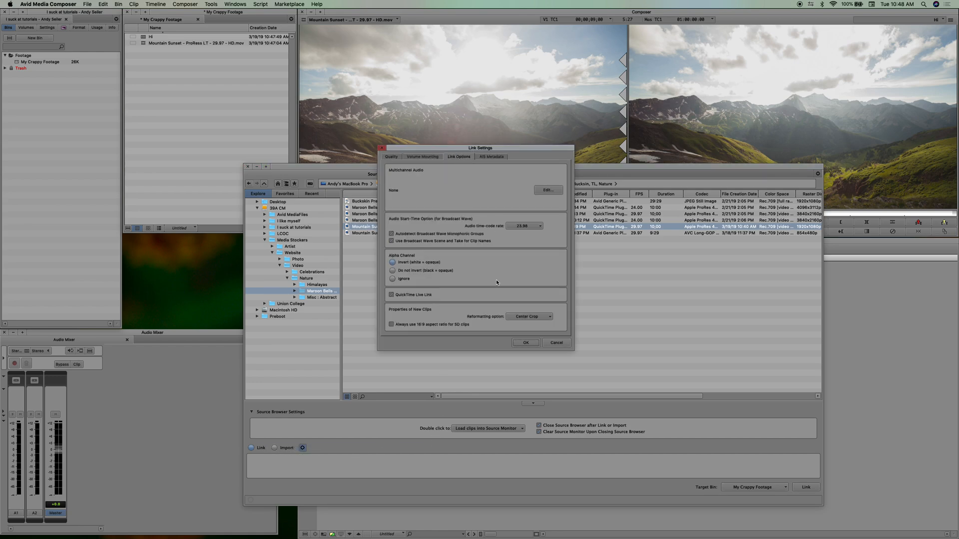
mouse_move(534, 320)
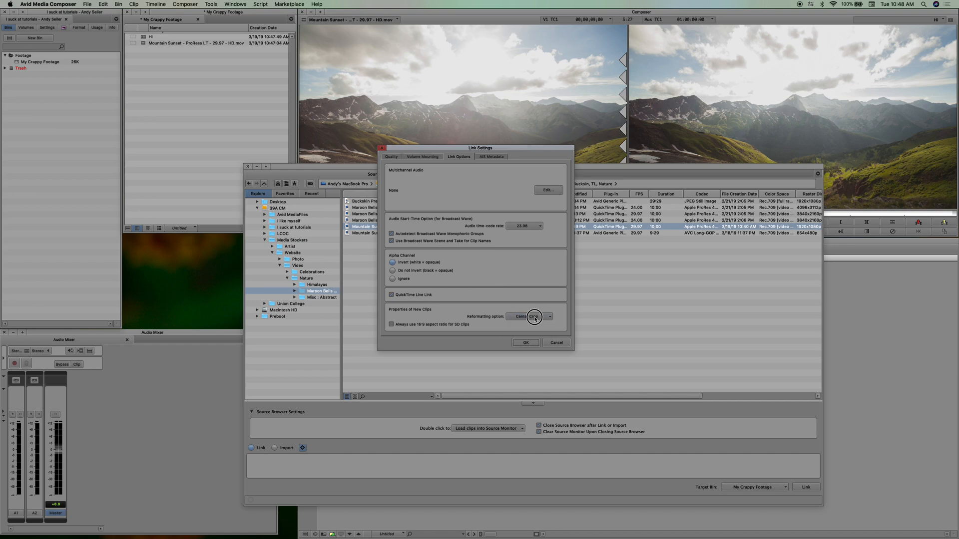
left_click(529, 316)
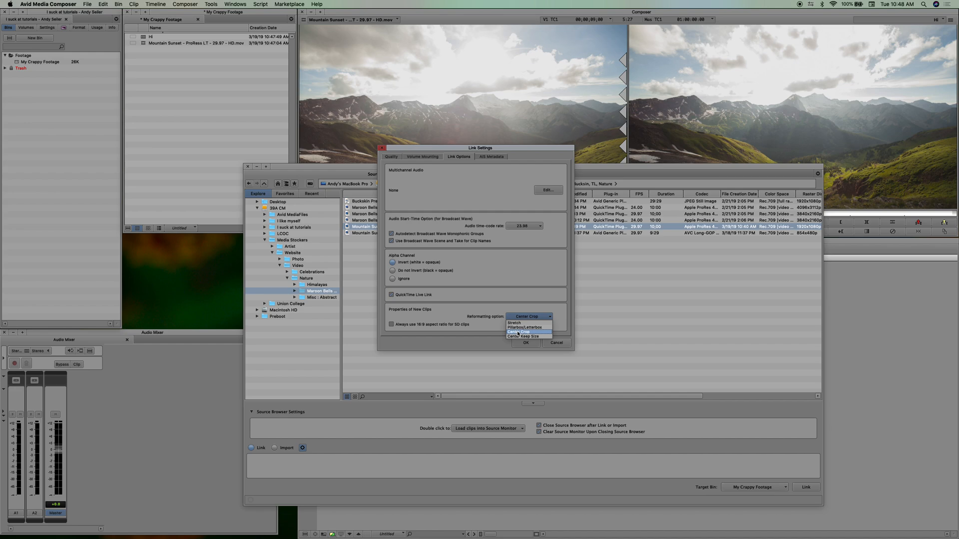
mouse_move(525, 327)
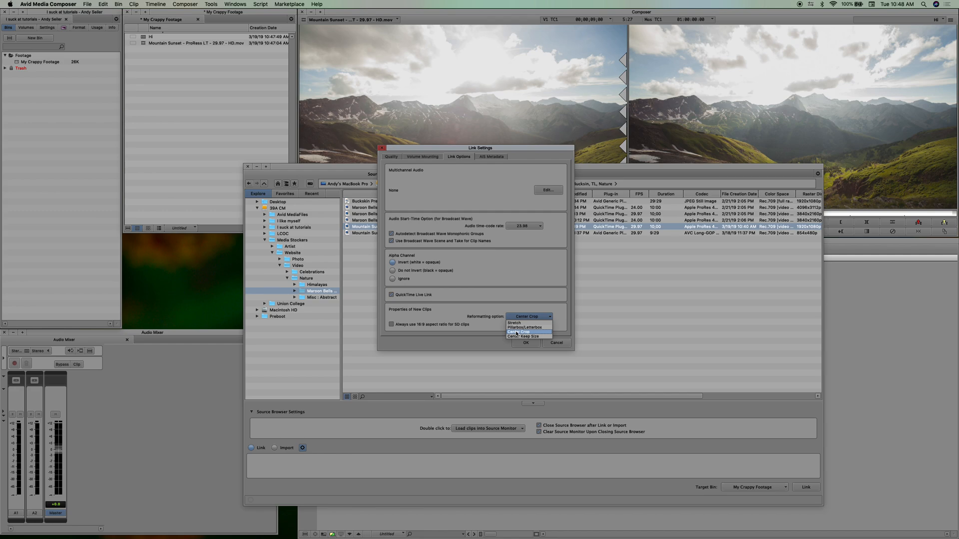
left_click(527, 331)
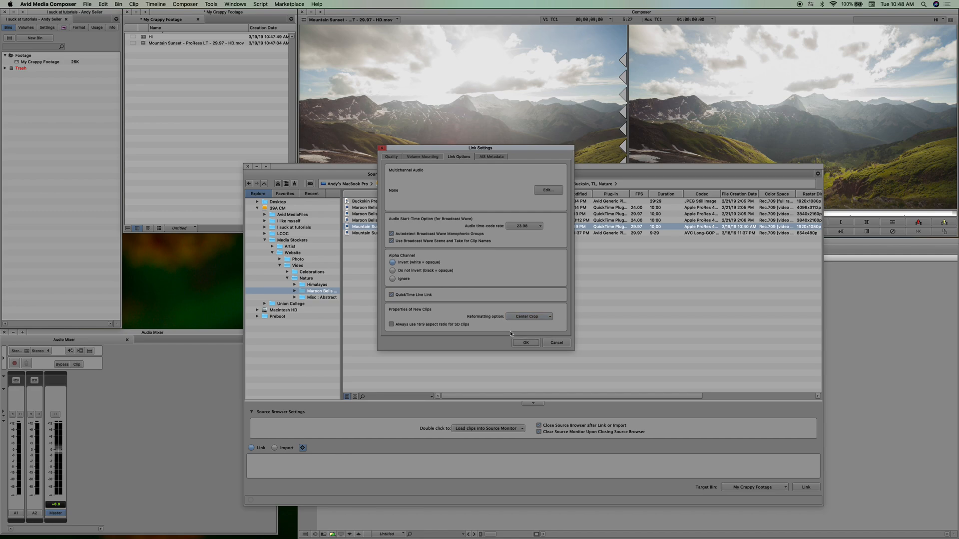
mouse_move(533, 365)
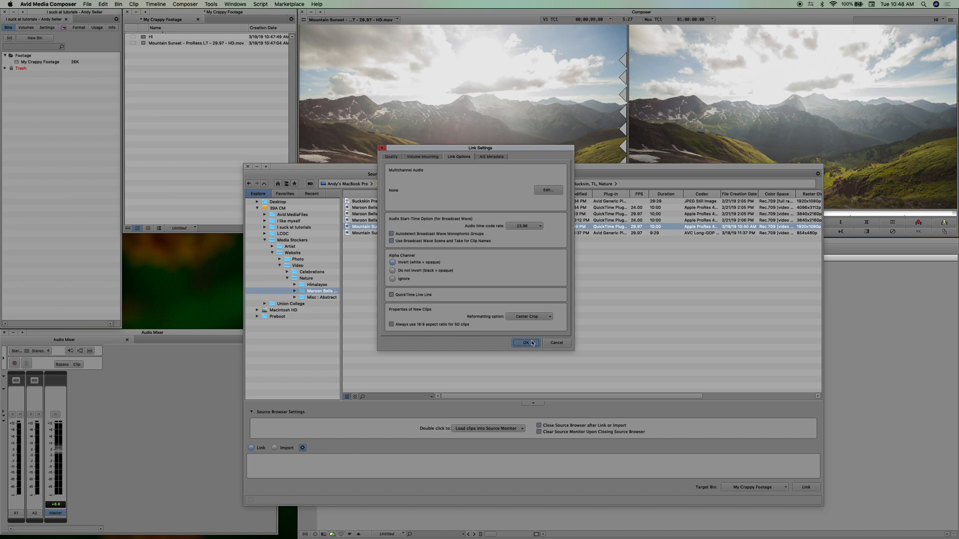
left_click(525, 343)
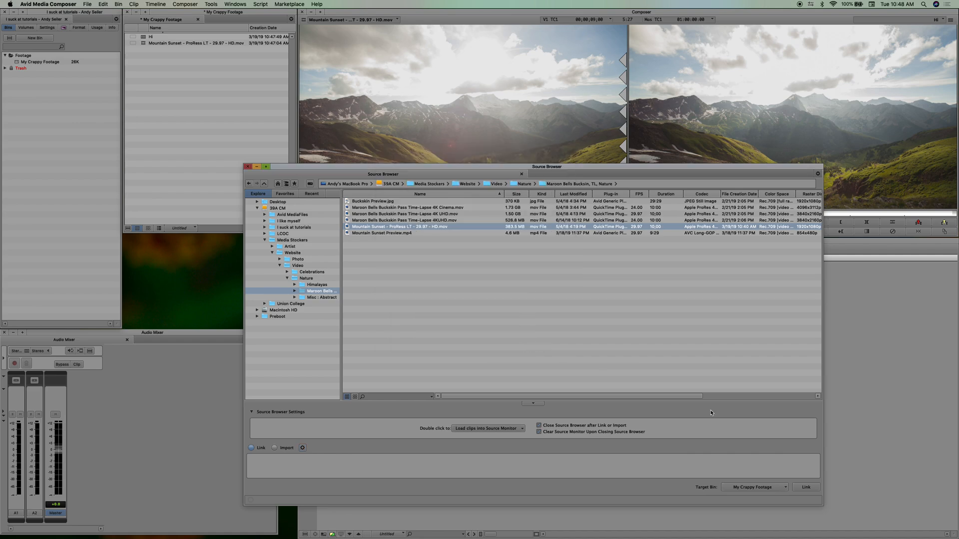
Link Mountain Sunset into My Crappy Footage and request Reveal File on the linked clip.
left_click(805, 487)
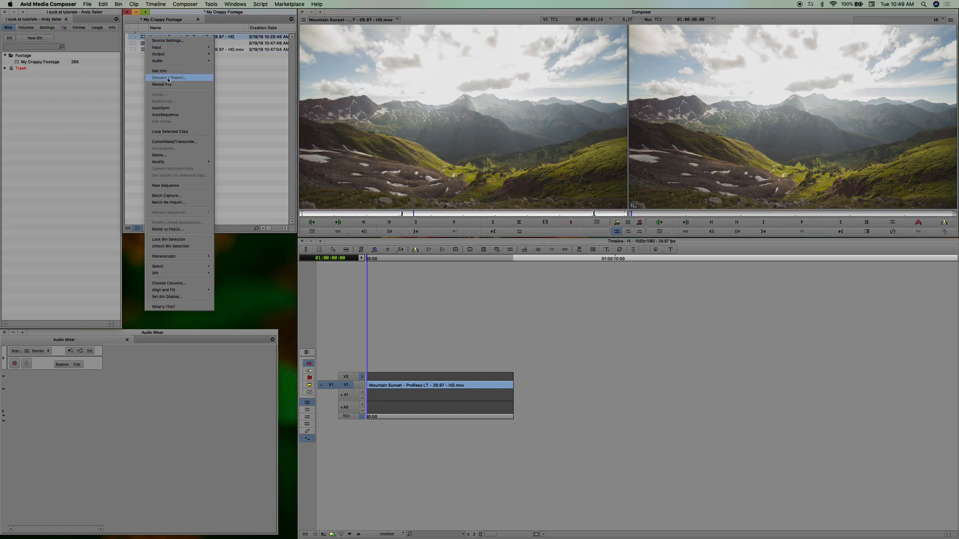
left_click(162, 85)
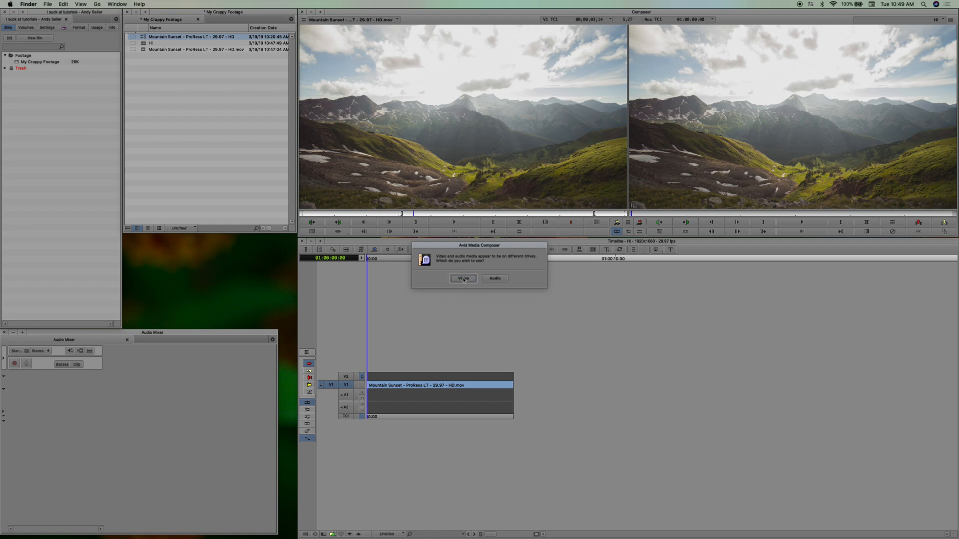
Reveal the linked .mov and the imported clip's MXF in Finder, then close Finder.
left_click(462, 278)
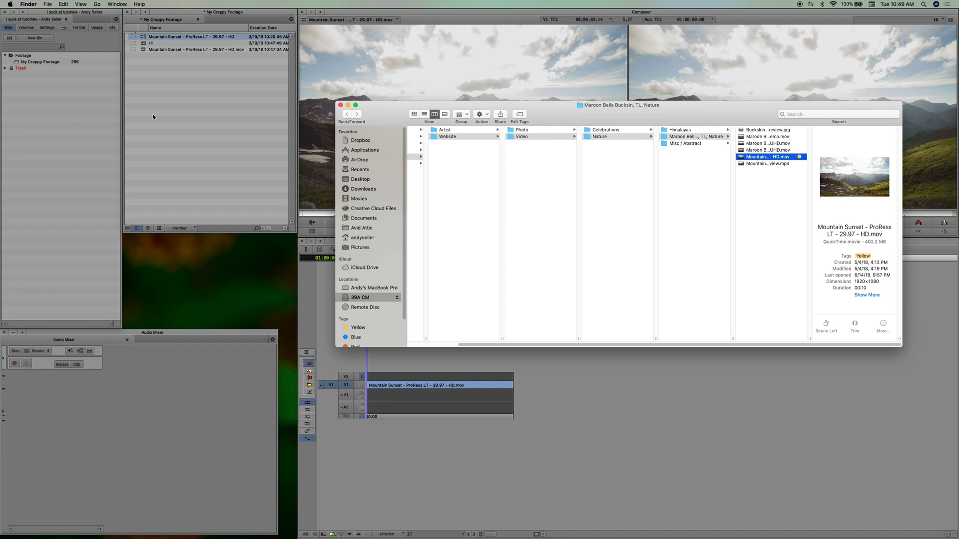
right_click(195, 49)
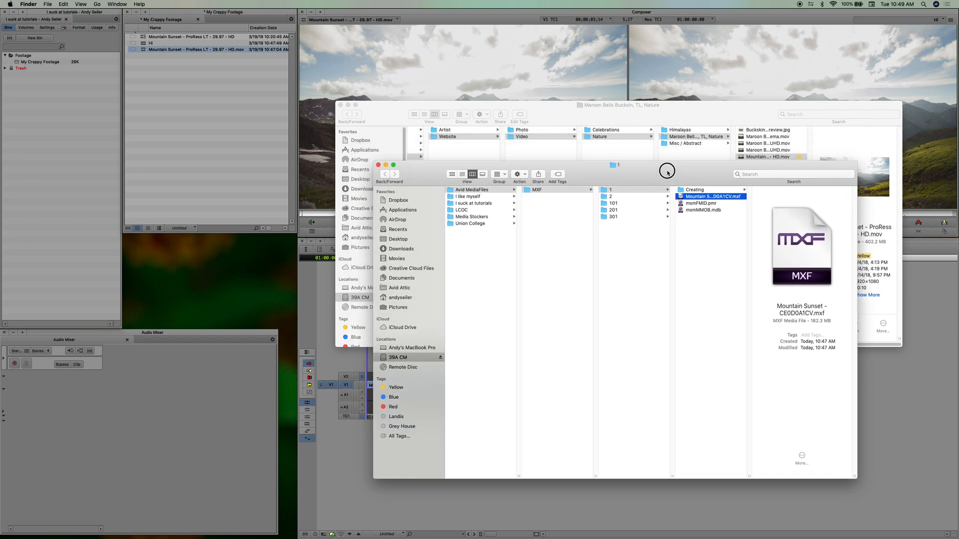
mouse_move(701, 253)
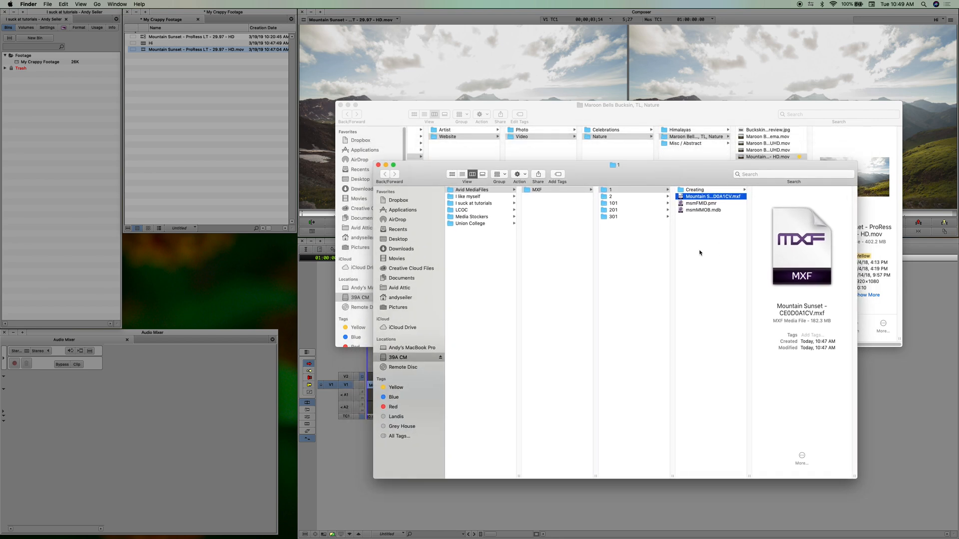
mouse_move(674, 194)
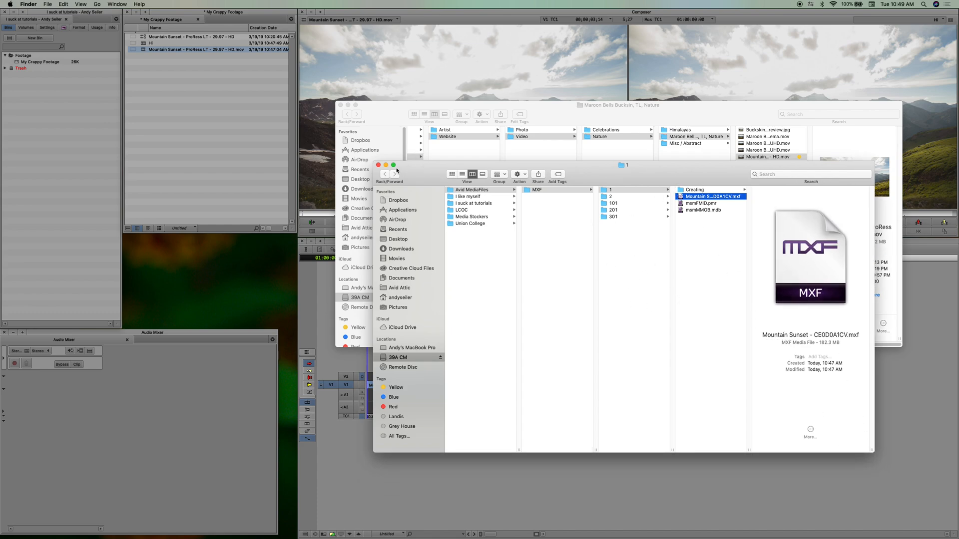
mouse_move(632, 311)
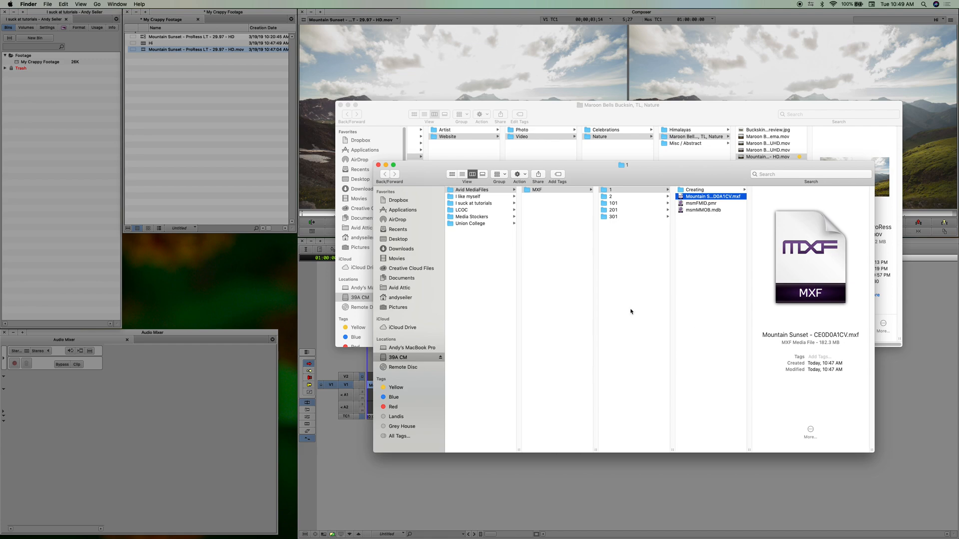
mouse_move(520, 188)
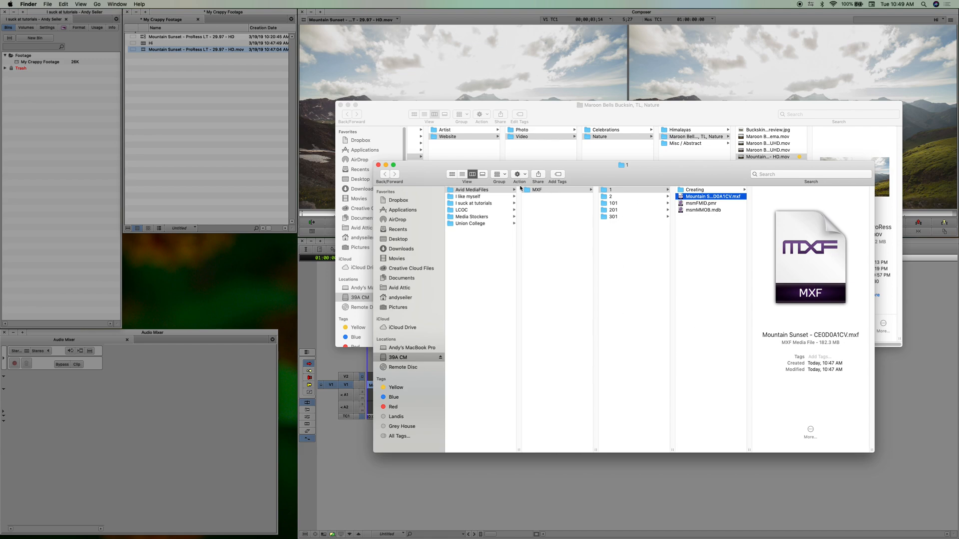
mouse_move(720, 175)
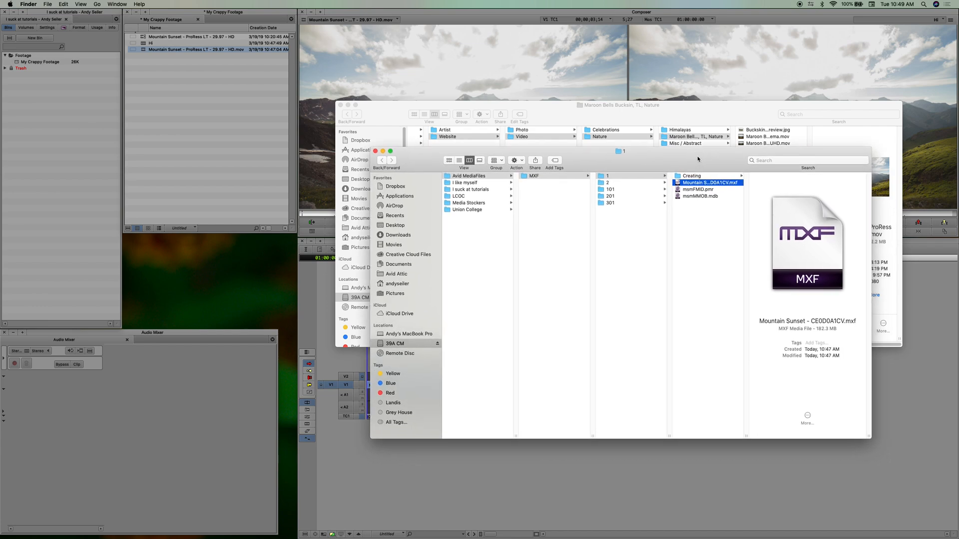
left_click(608, 177)
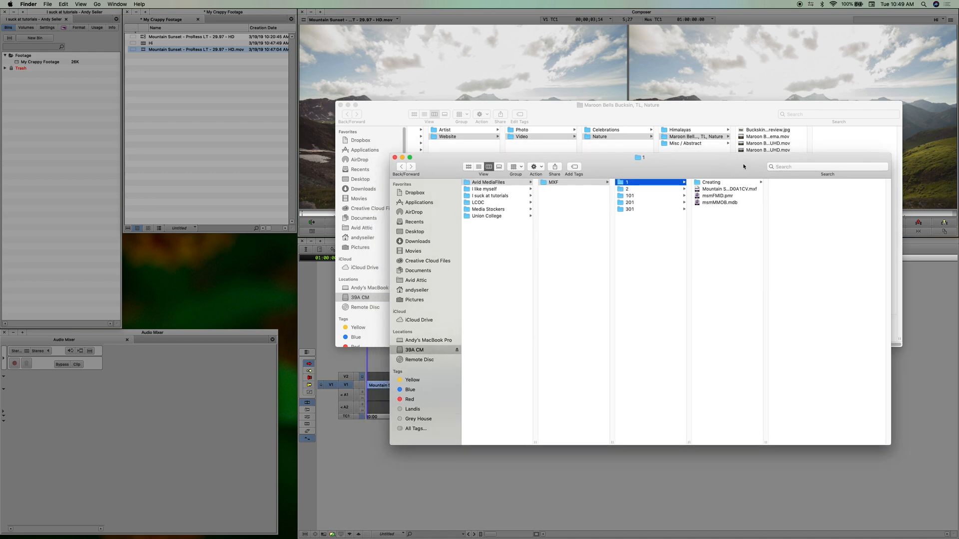
mouse_move(637, 182)
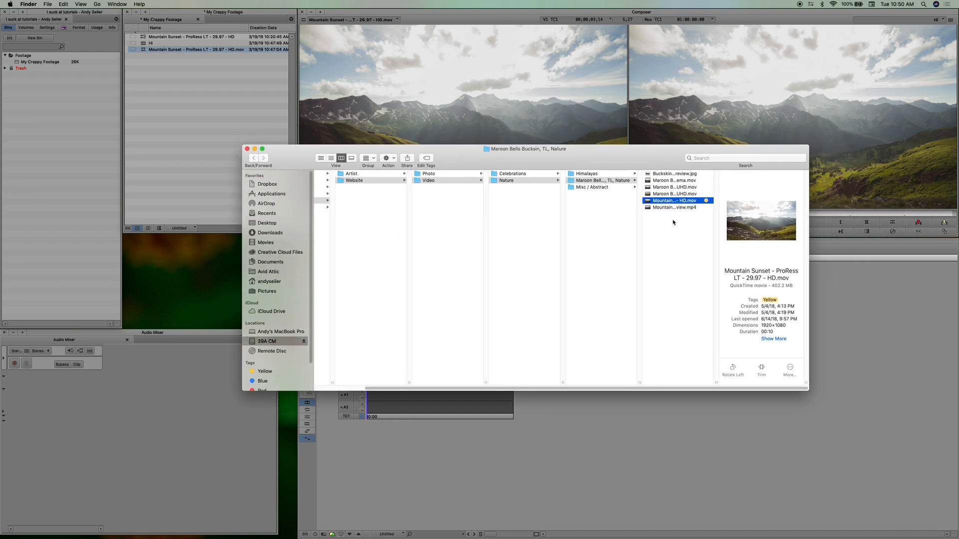
left_click(340, 200)
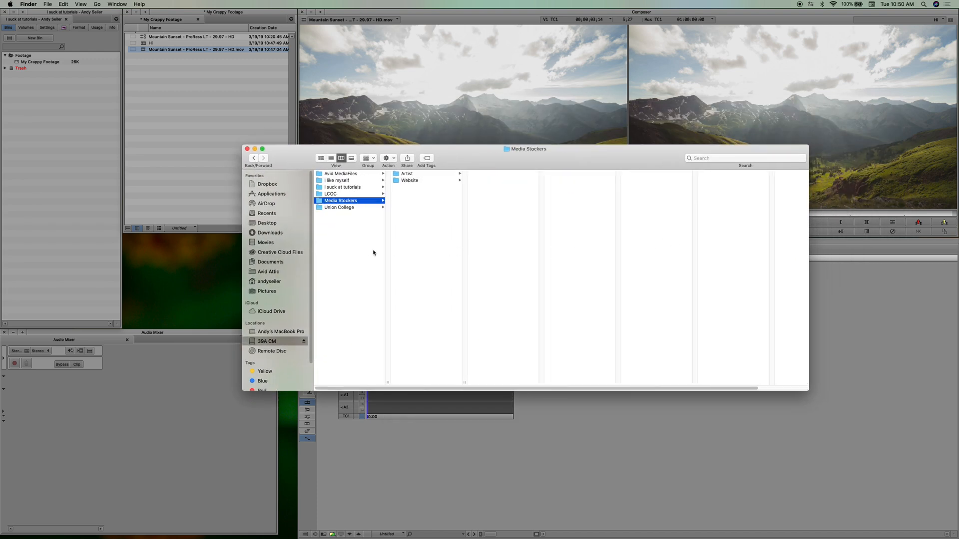
mouse_move(520, 191)
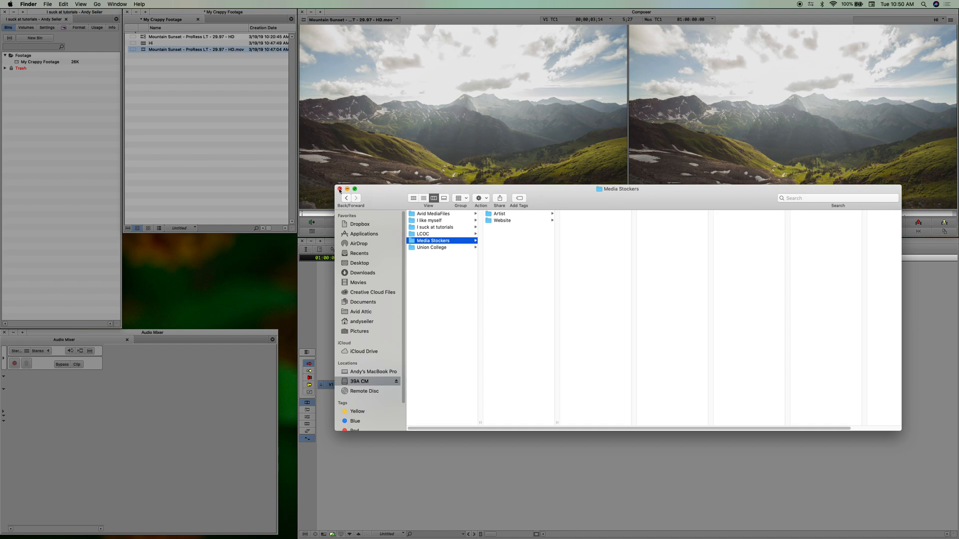
left_click(339, 189)
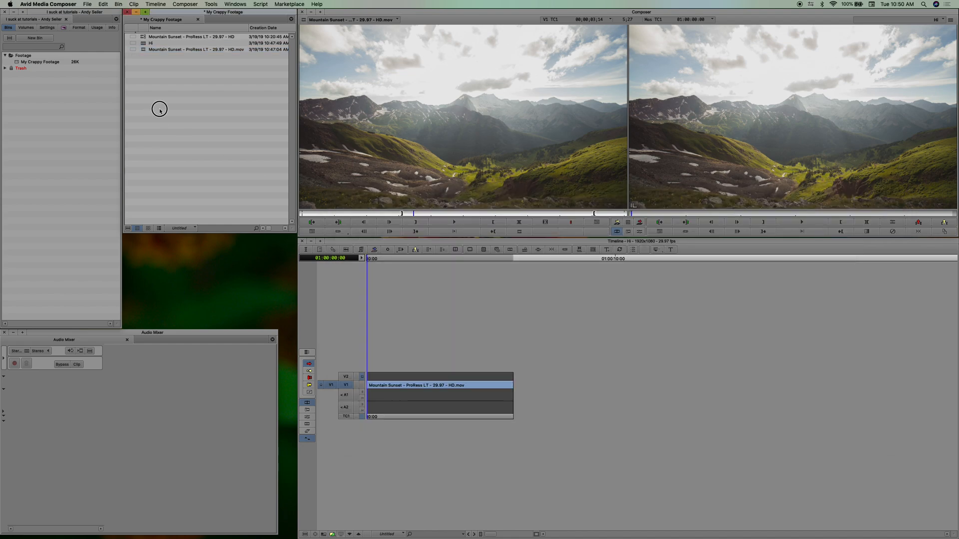
mouse_move(237, 103)
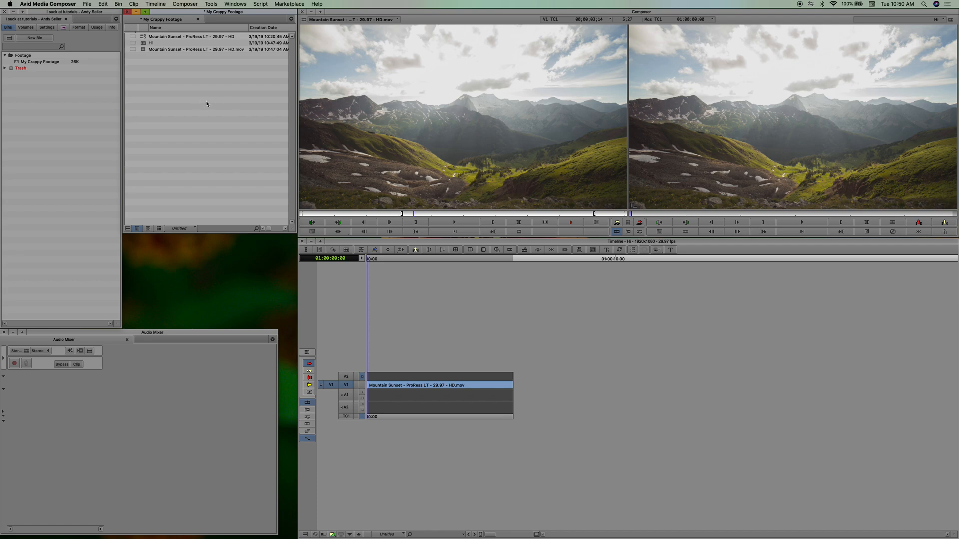
mouse_move(212, 115)
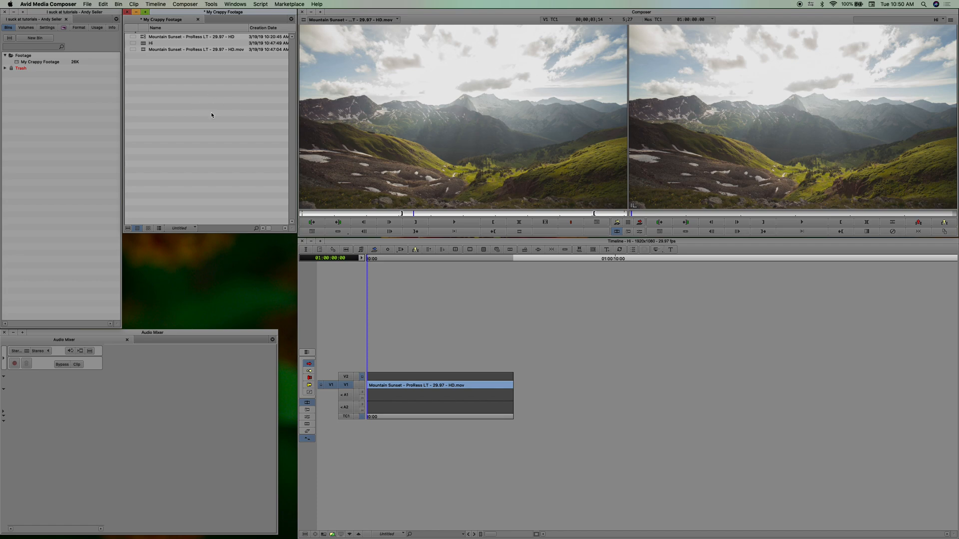
mouse_move(447, 207)
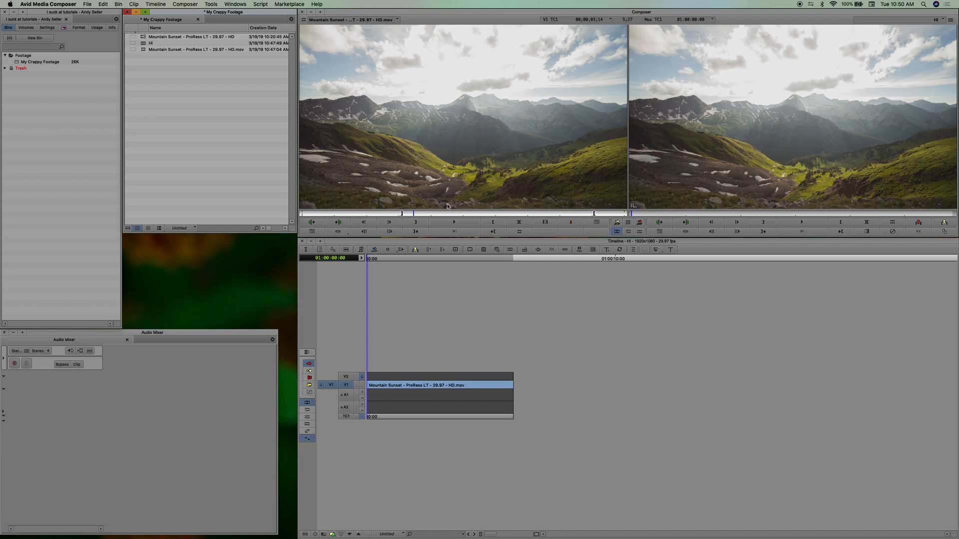
left_click(338, 222)
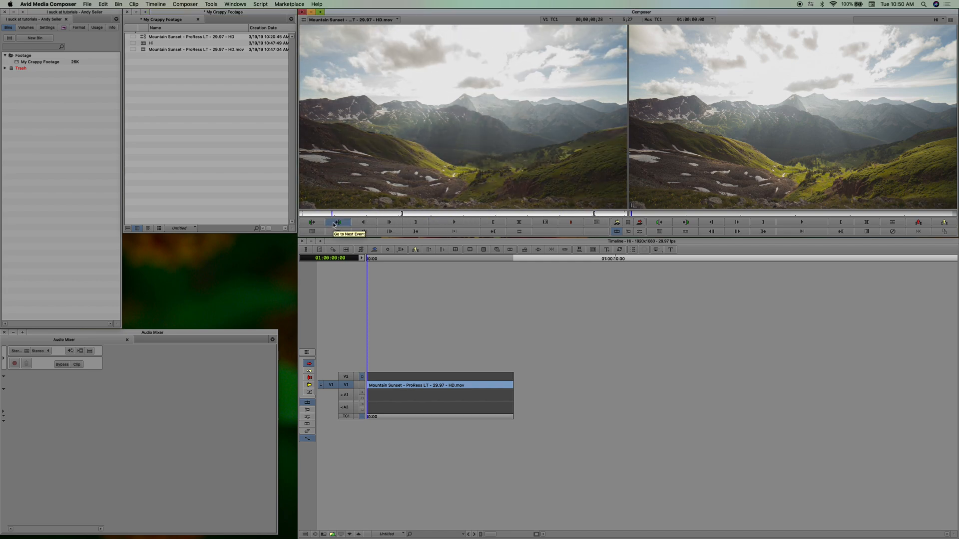
mouse_move(352, 213)
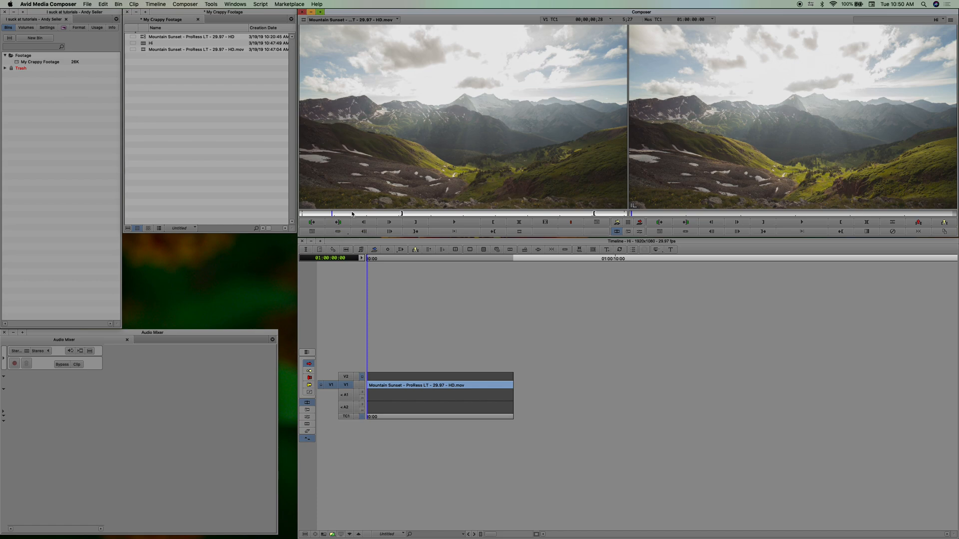